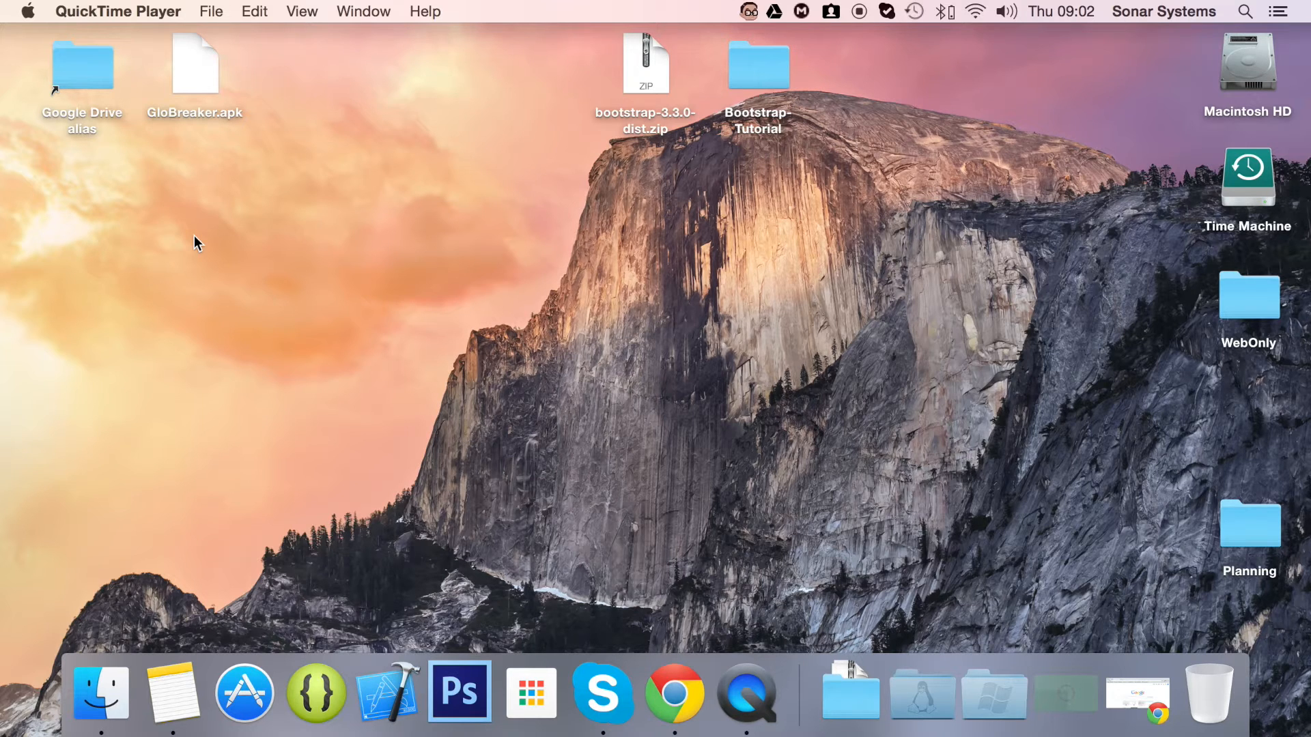
pyautogui.moveTo(757, 74)
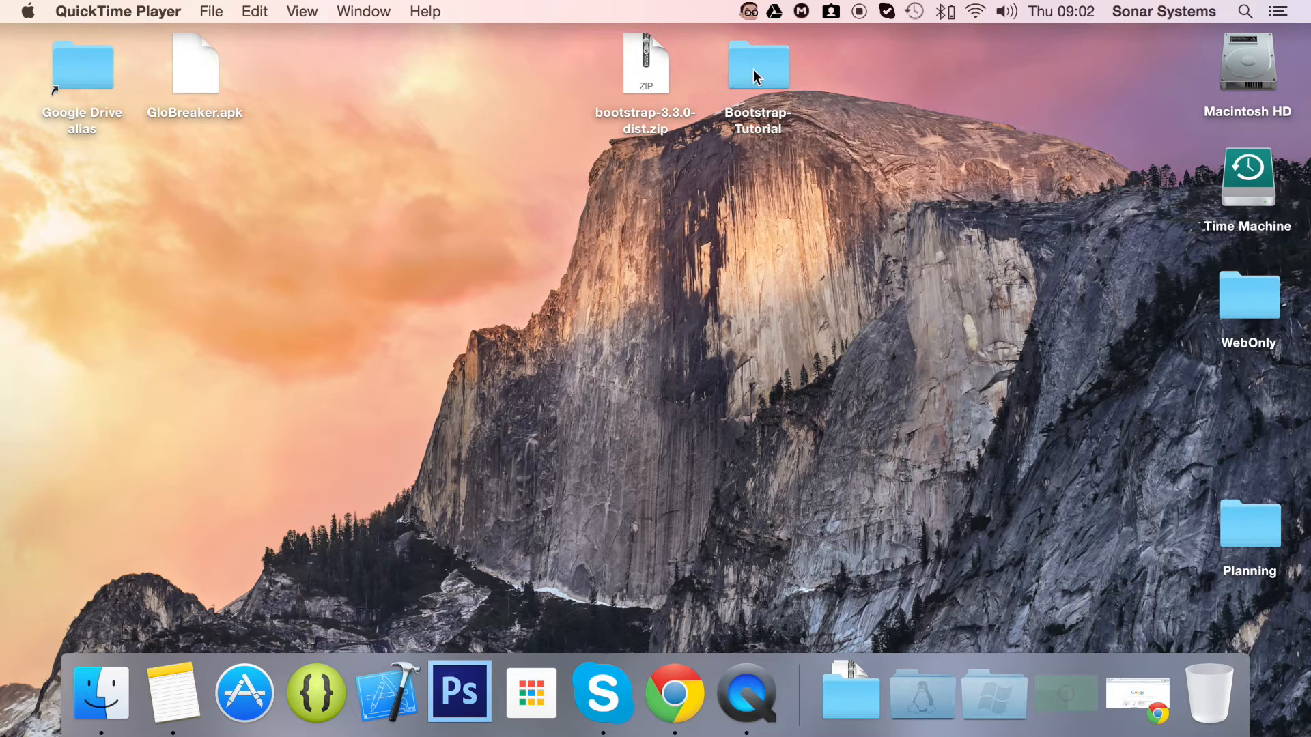
# Step: Open index.html from the Bootstrap-Tutorial folder in Sublime Text
pyautogui.doubleClick(760, 62)
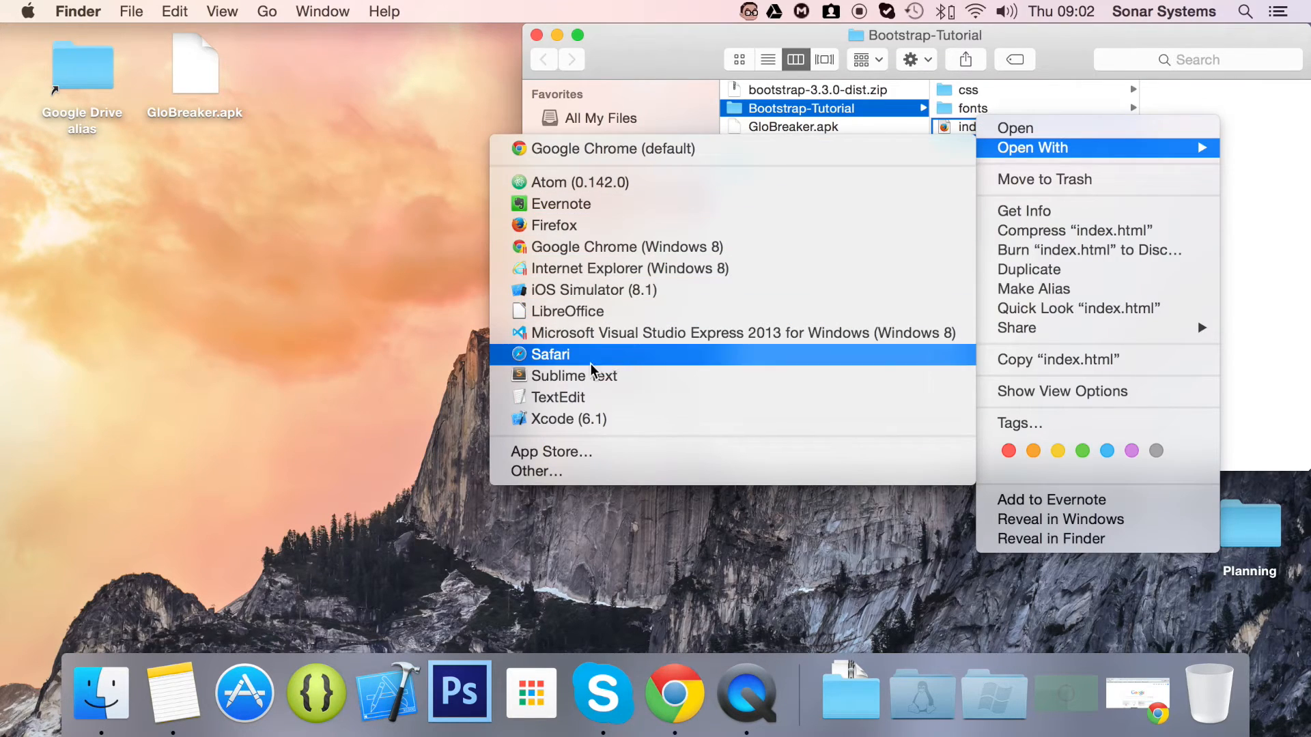
pyautogui.click(574, 375)
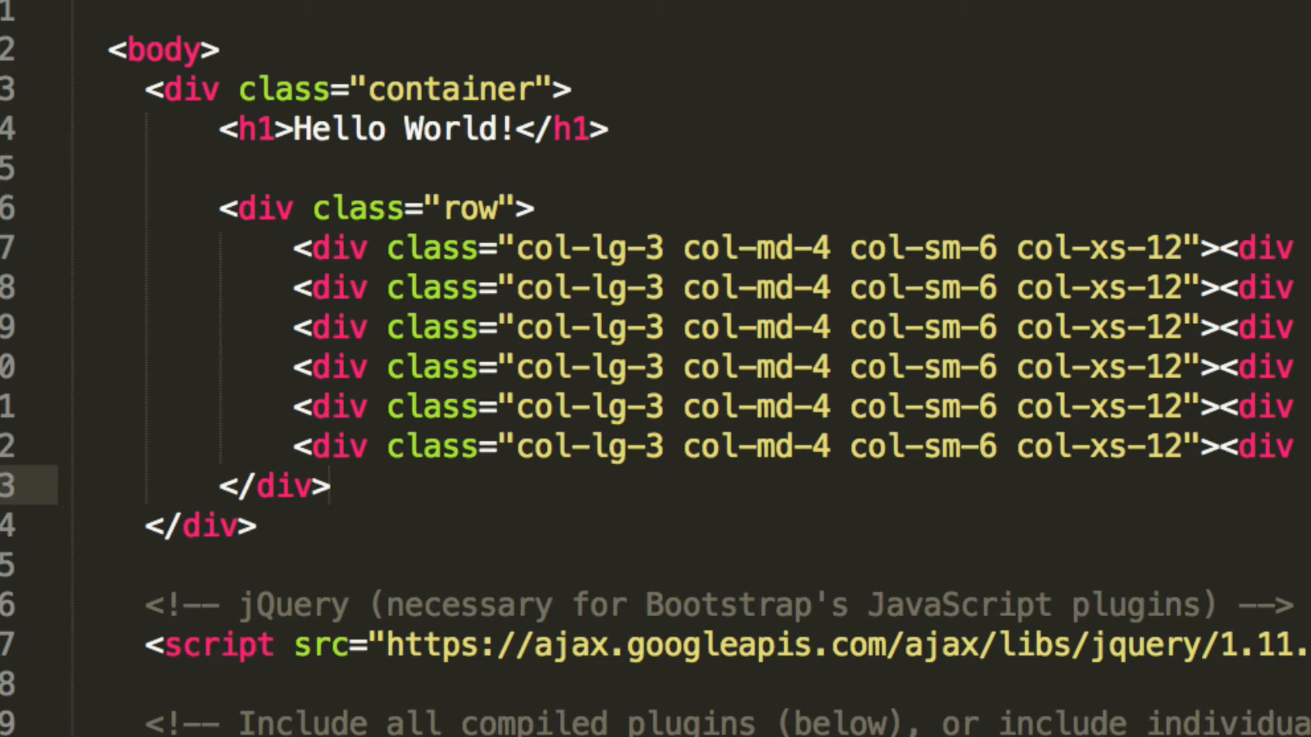
# Step: Add an <a href="#">Messages</a> link on a new line below the row
pyautogui.press('Enter')
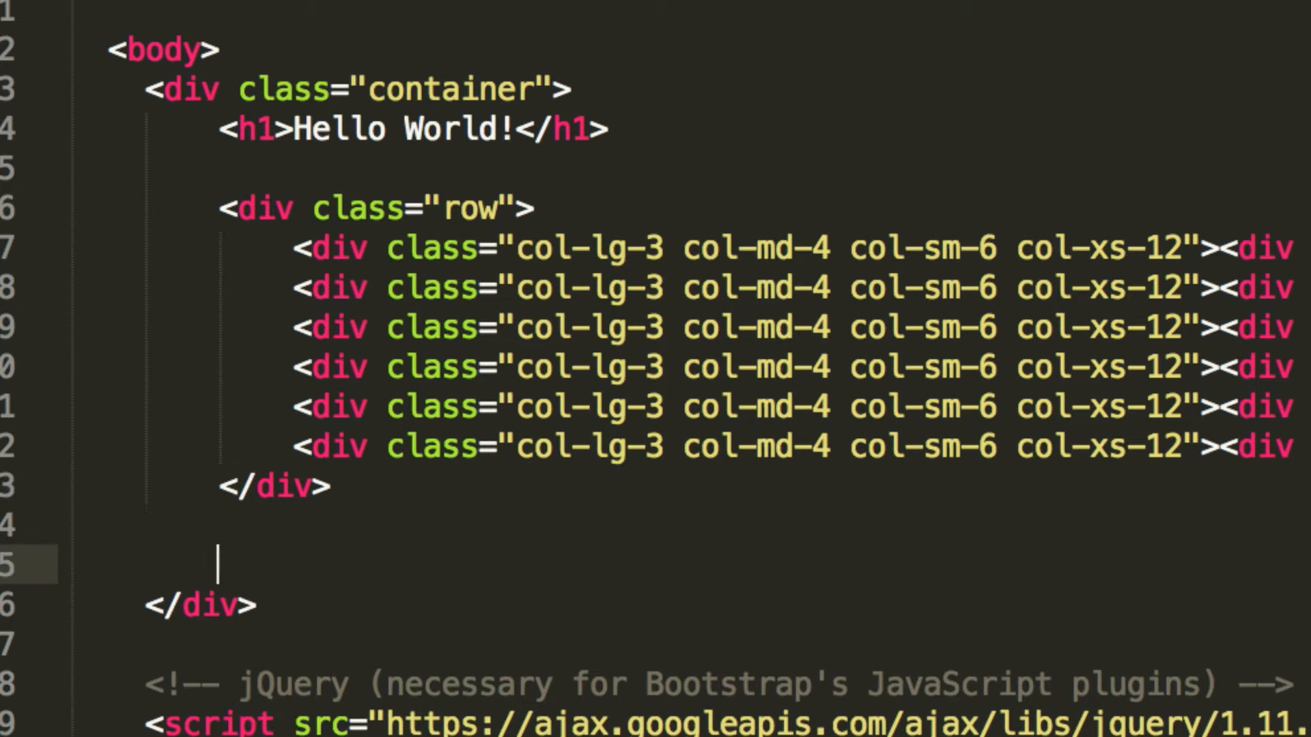
pyautogui.write('<a href="">')
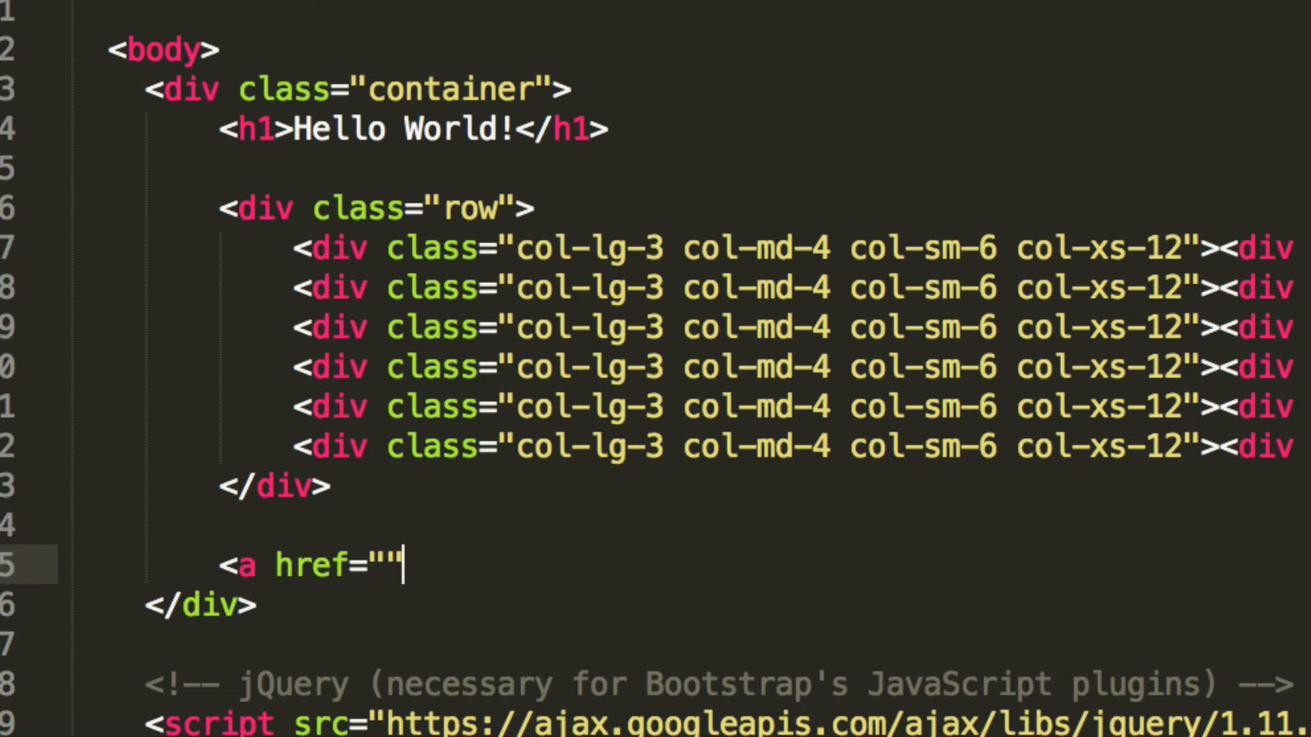
pyautogui.write('#')
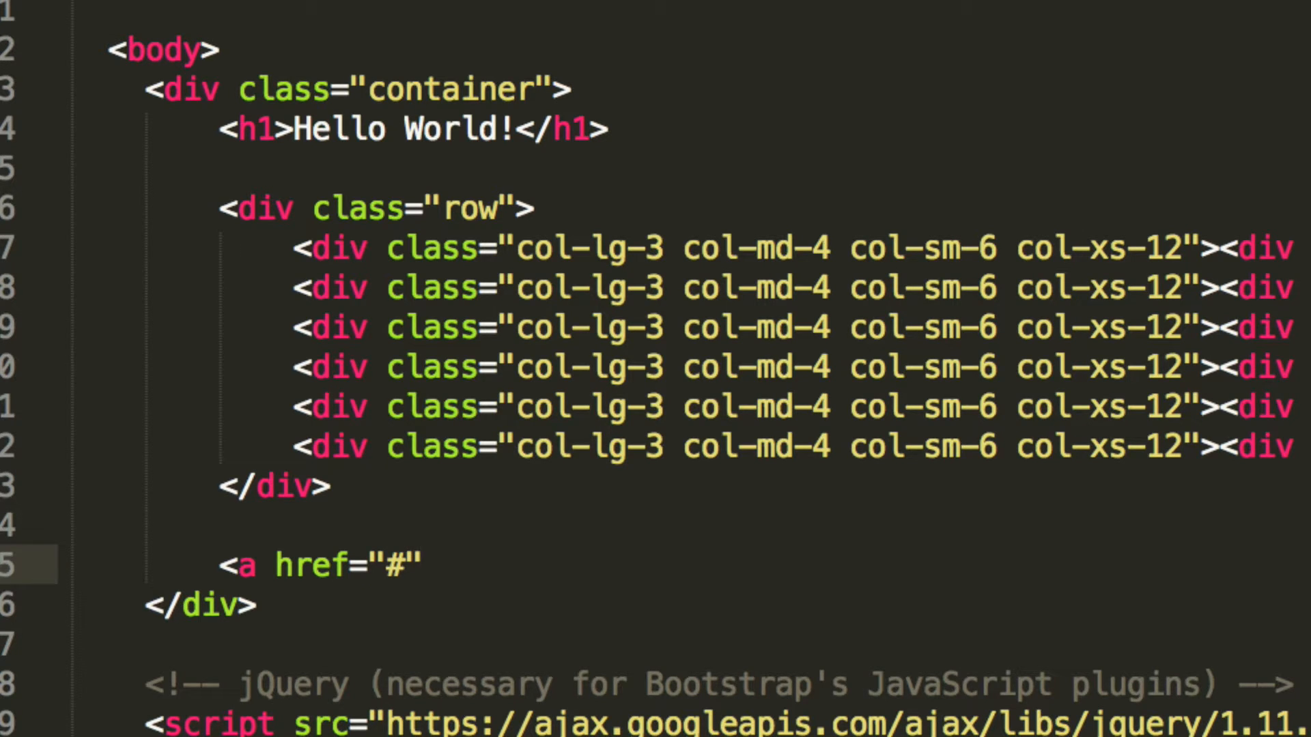
pyautogui.write('>')
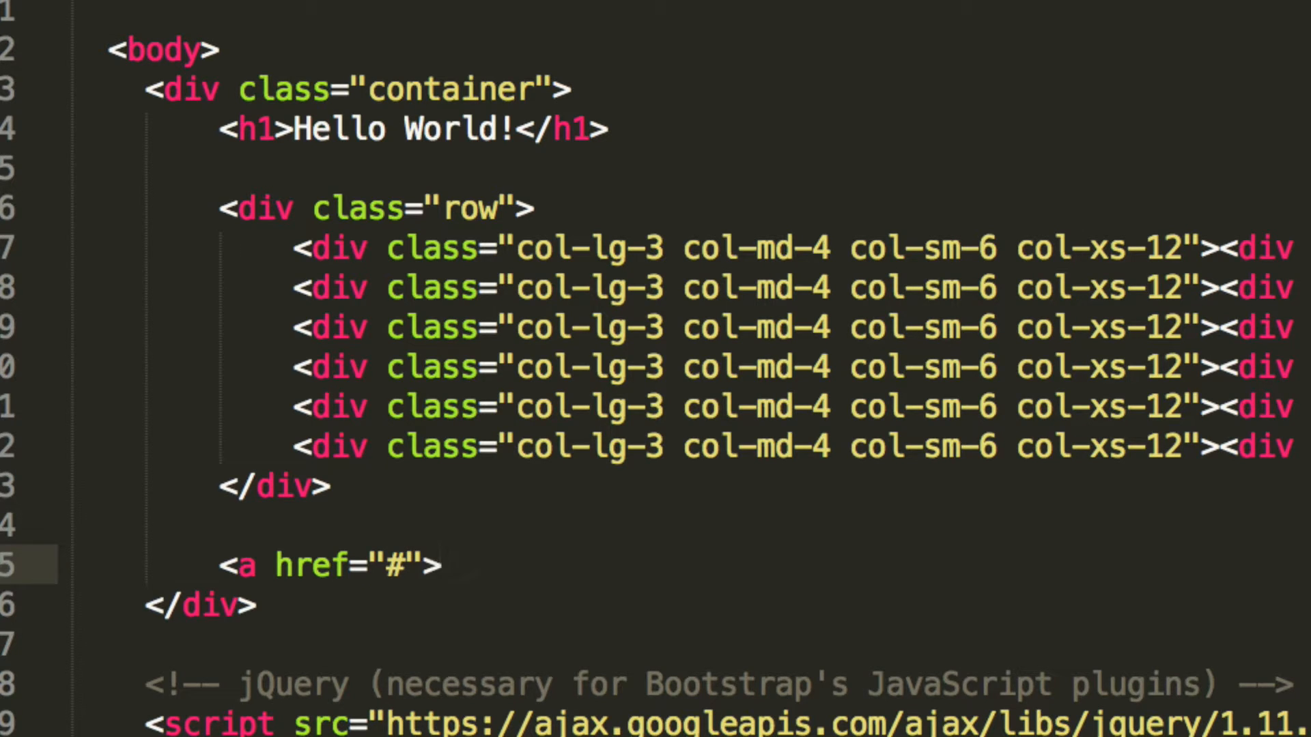
pyautogui.write('</a>')
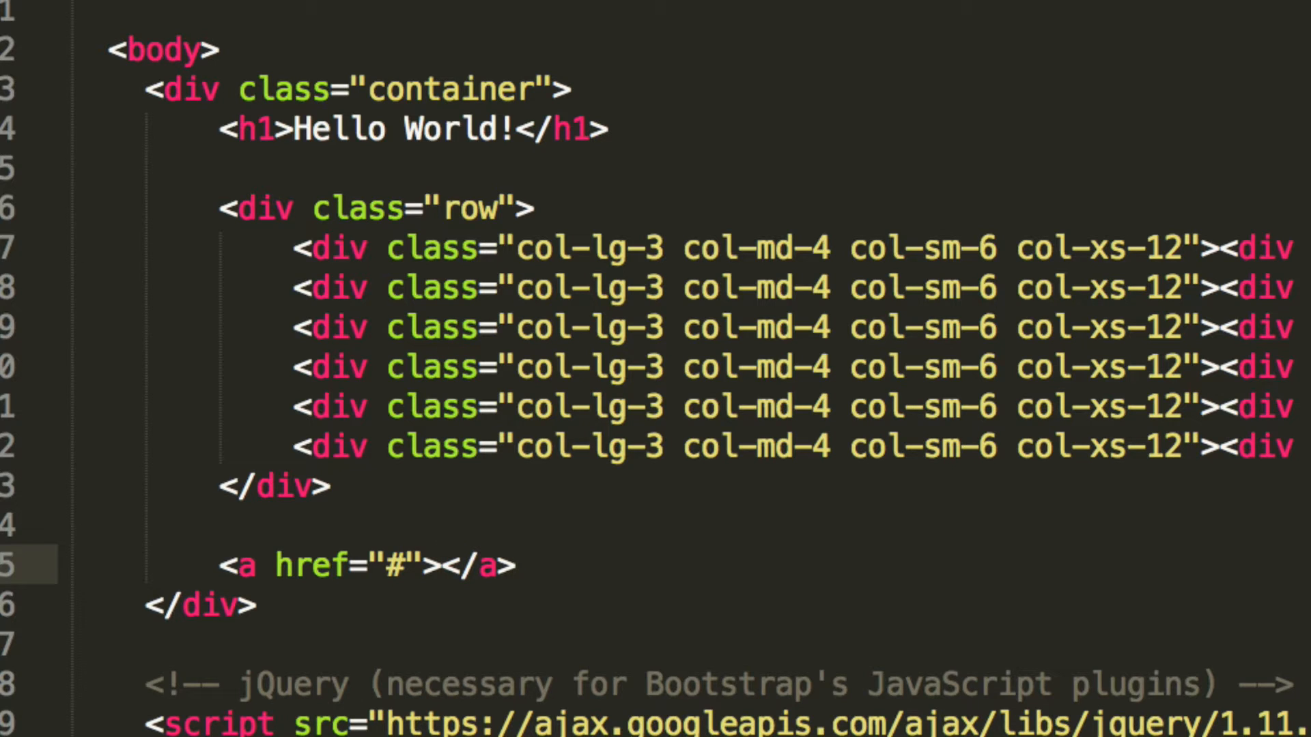
pyautogui.write('e<')
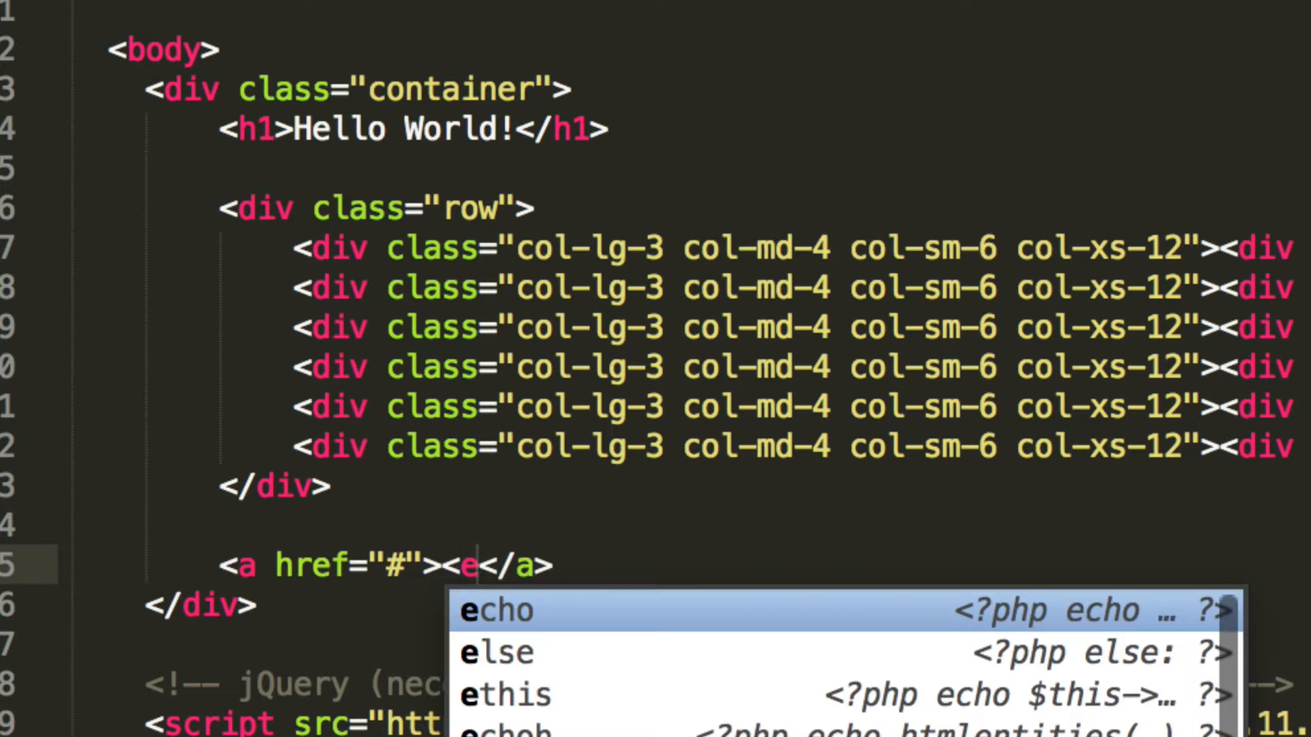
pyautogui.write('Messag')
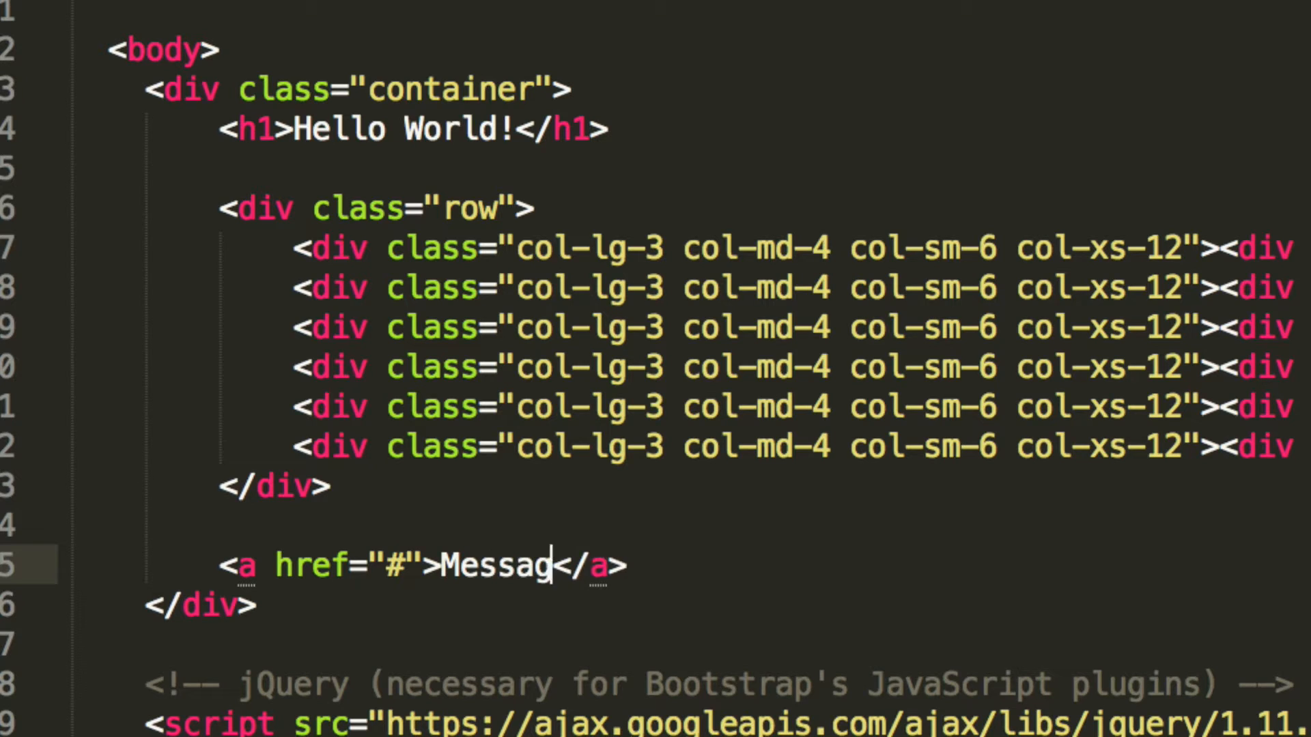
pyautogui.write('es')
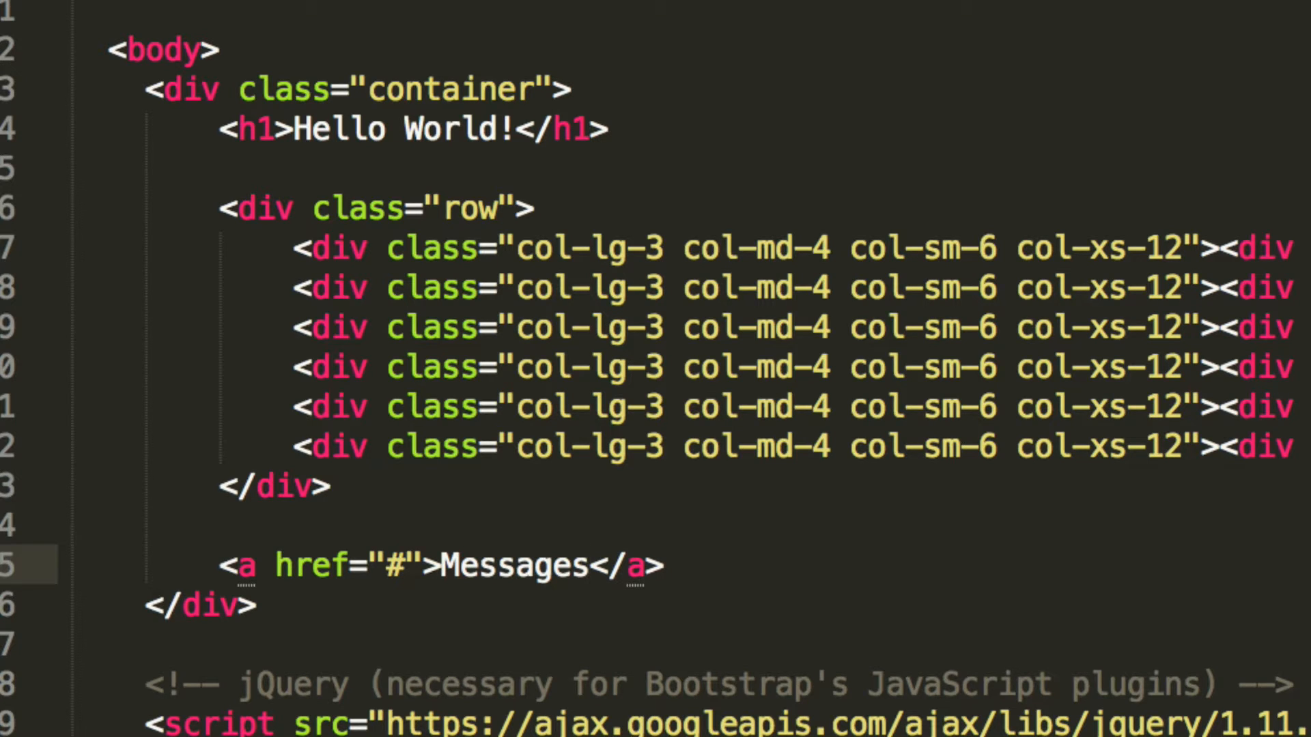
# Step: Nest a <span class="badge">32</span> inside the Messages link
pyautogui.write('<span')
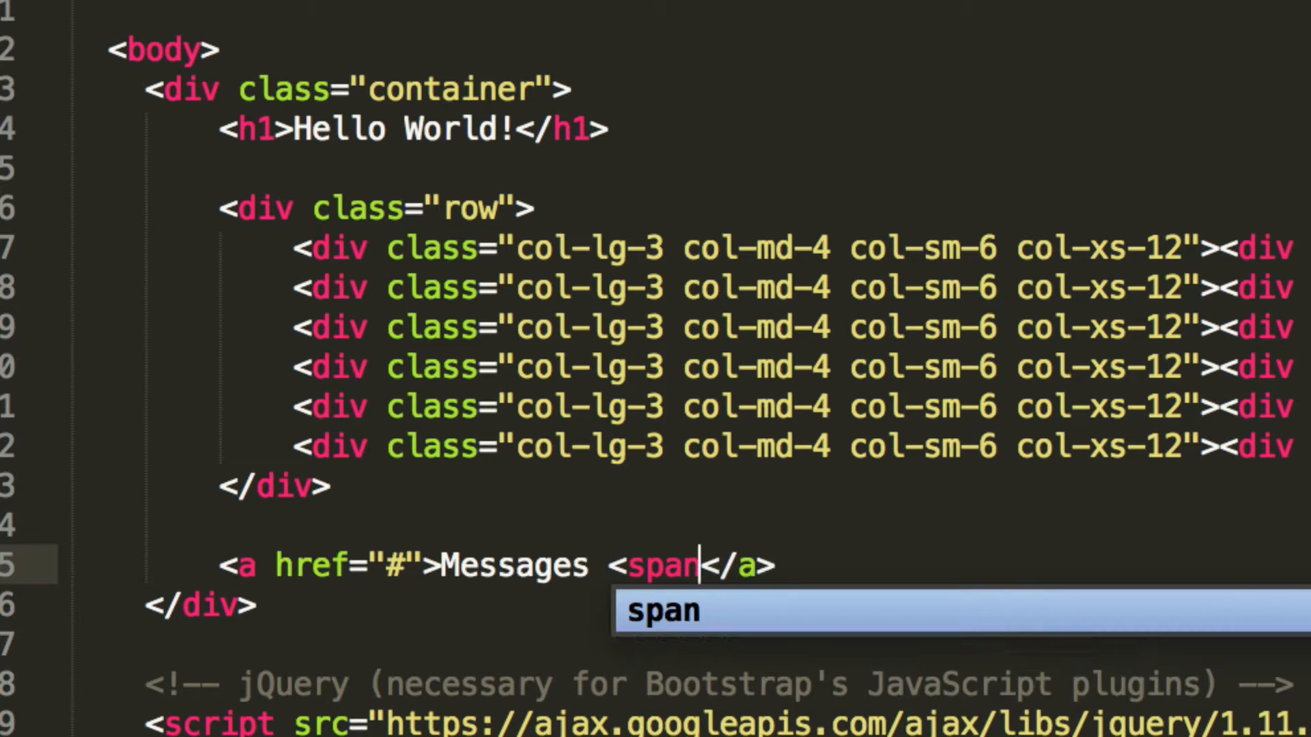
pyautogui.write('class=""')
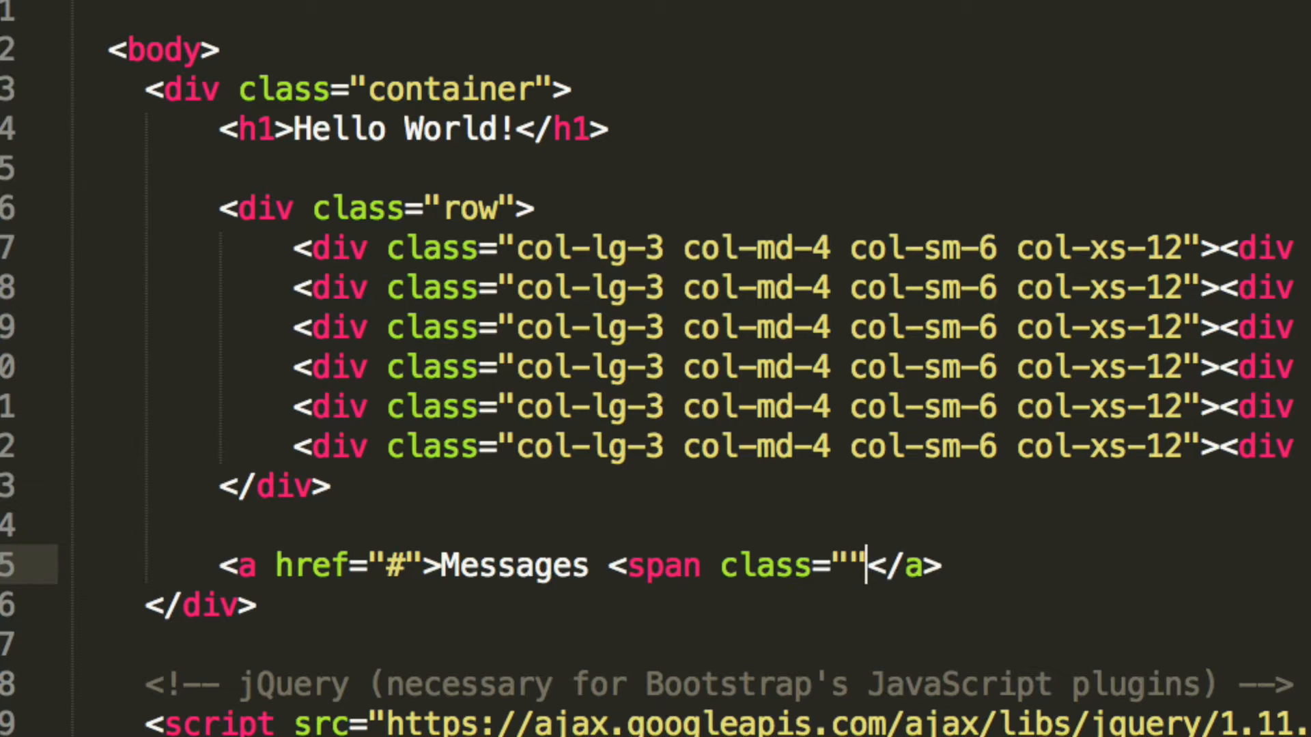
pyautogui.write('badge')
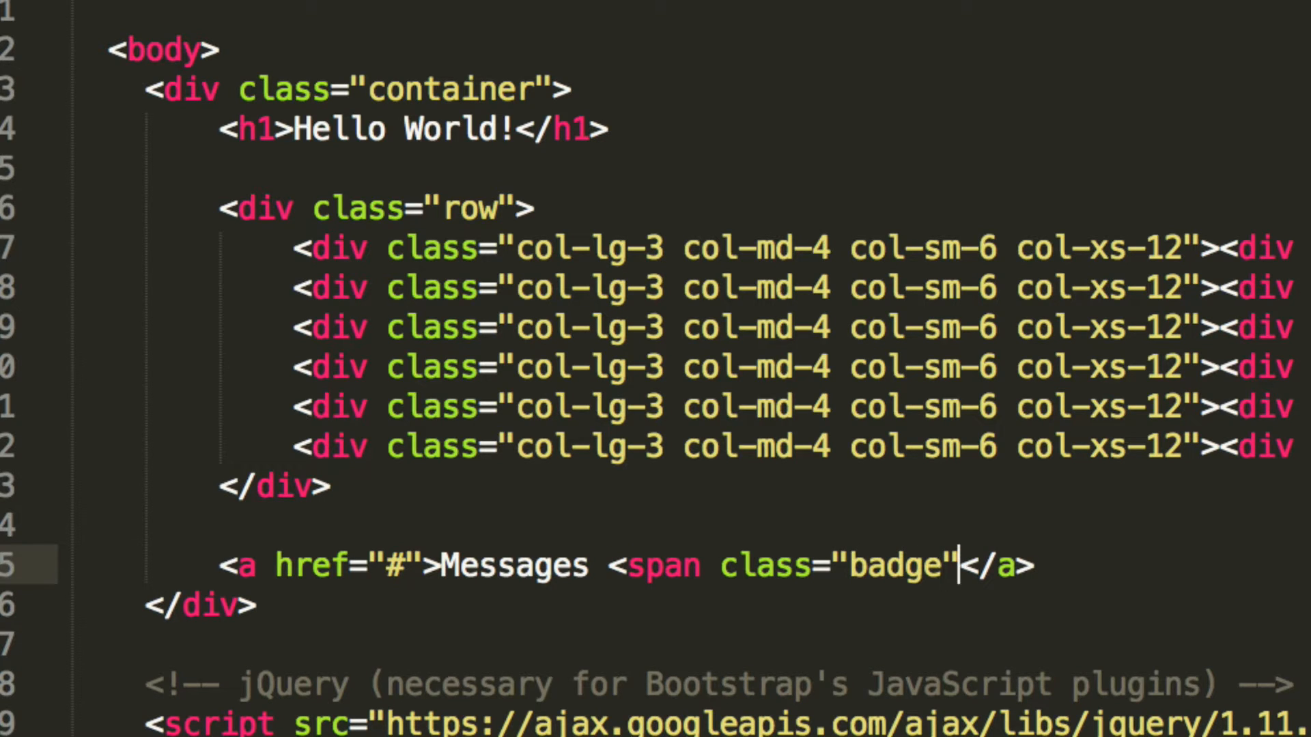
pyautogui.write('></span>')
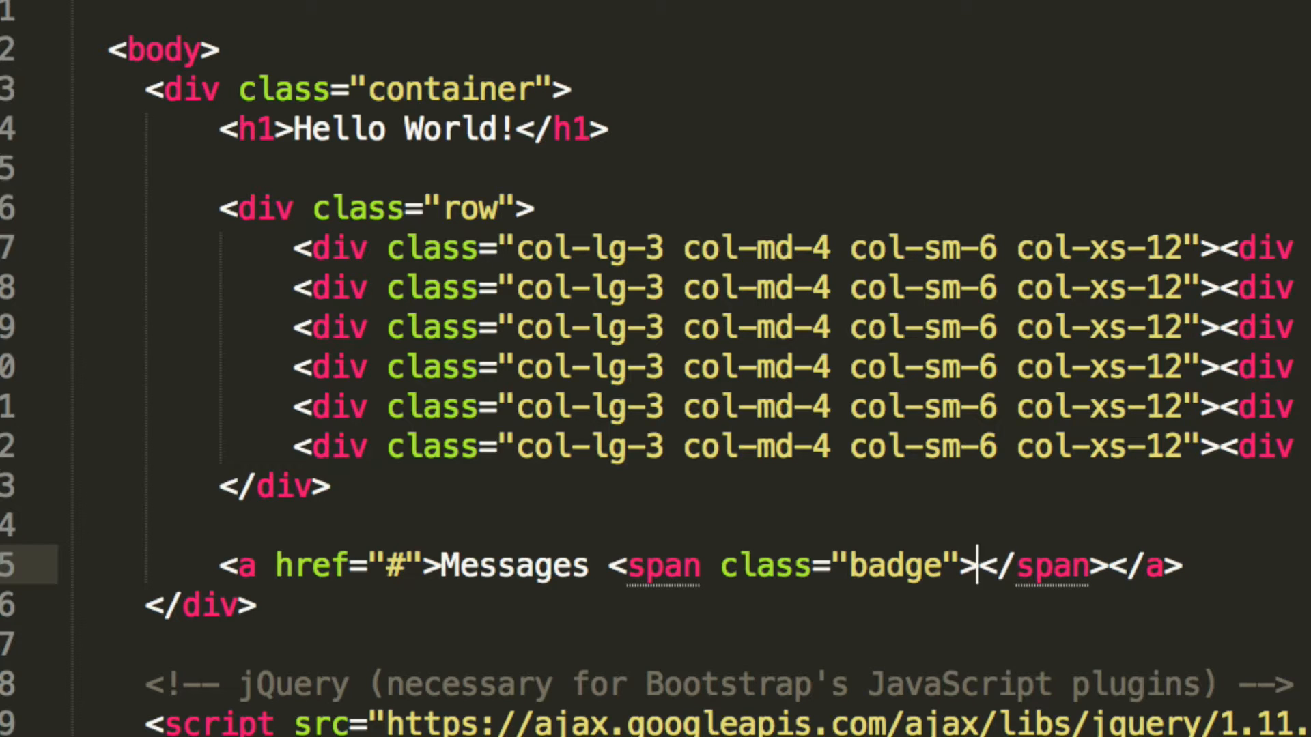
pyautogui.write('32')
pyautogui.write('<')
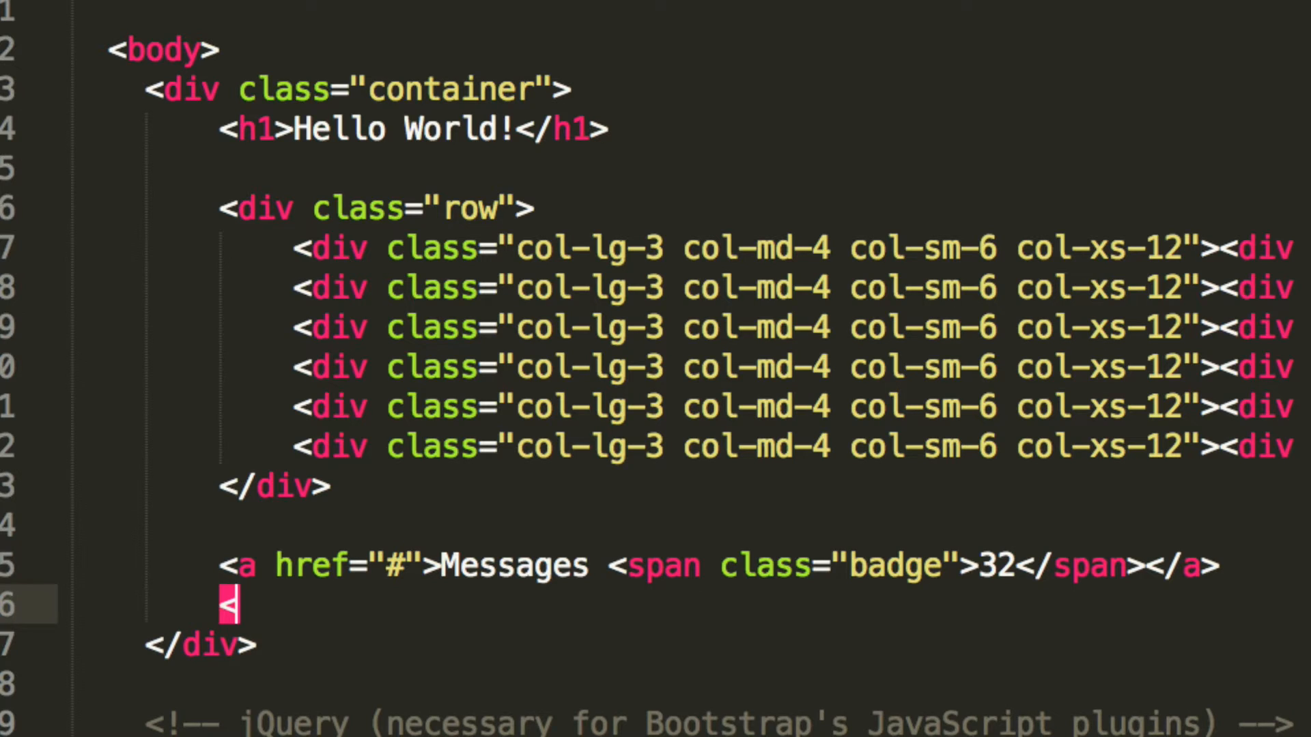
# Step: Add a <button class="btn btn-primary" type="button">Email</button> after the Messages link
pyautogui.write('button>')
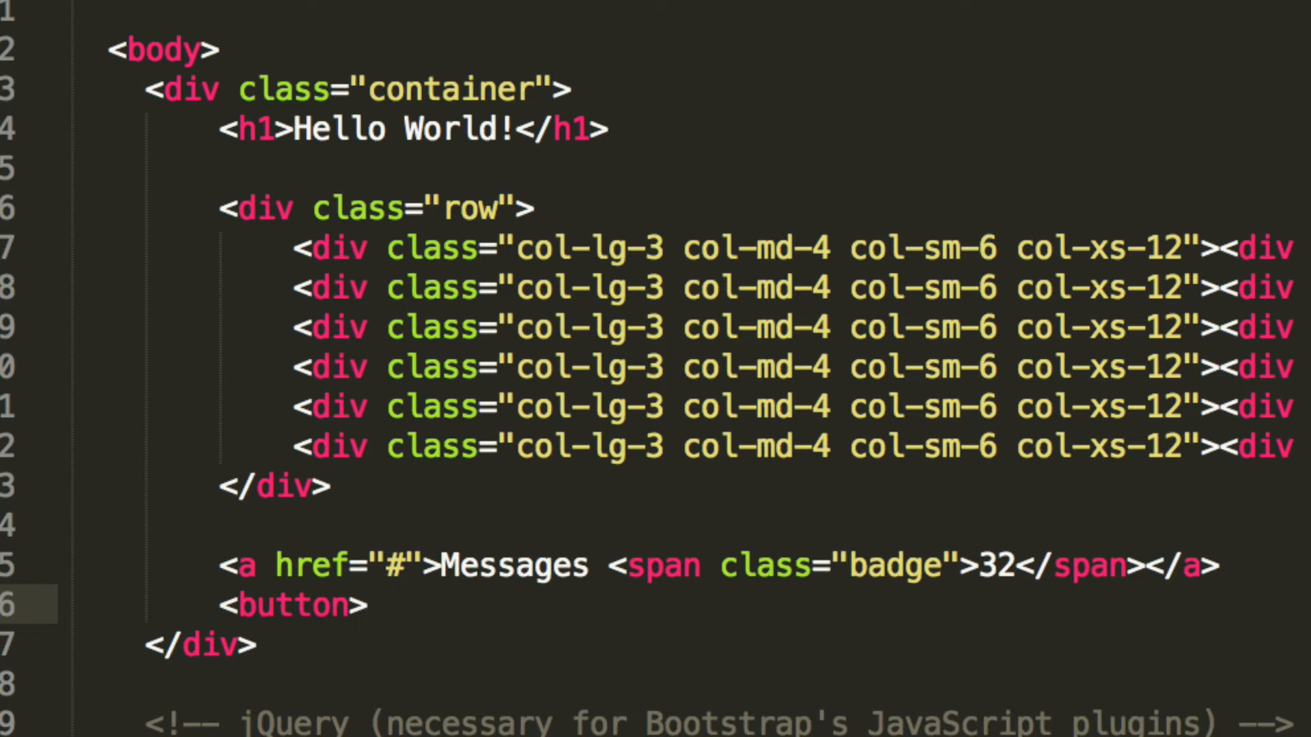
pyautogui.write('class')
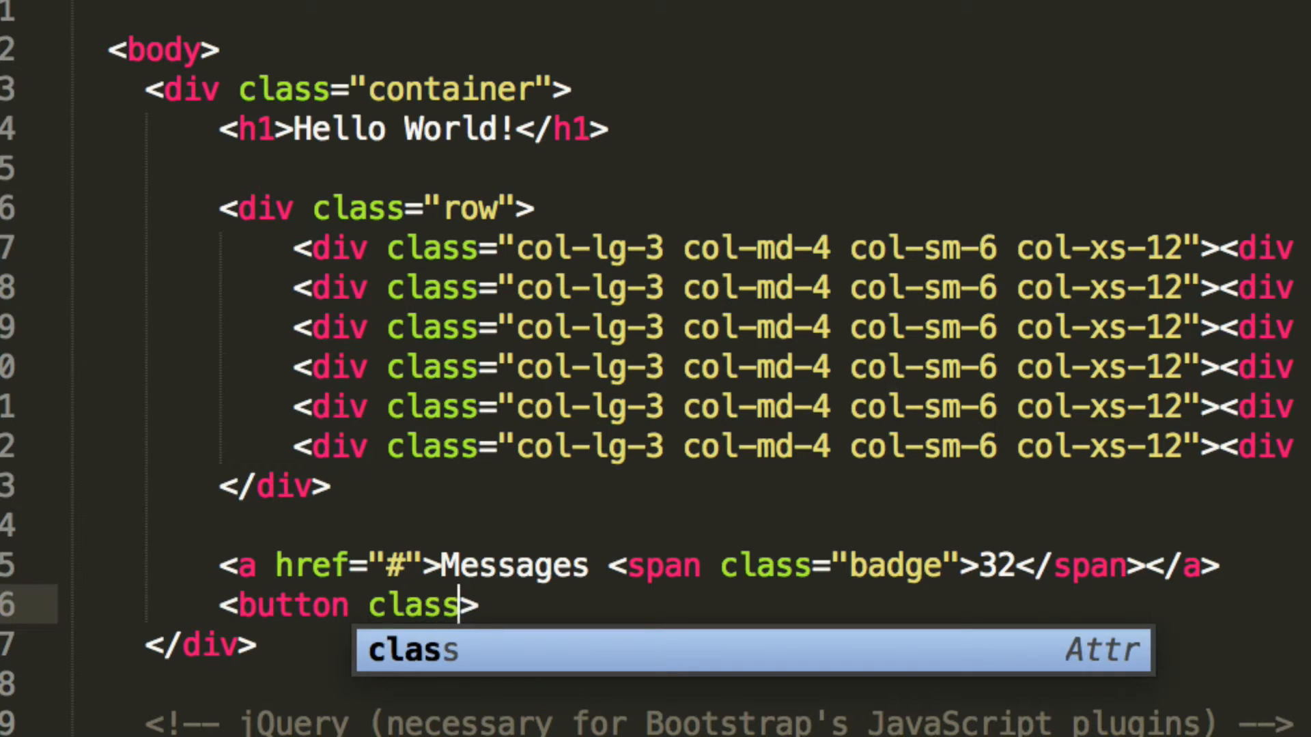
pyautogui.write('="btn"')
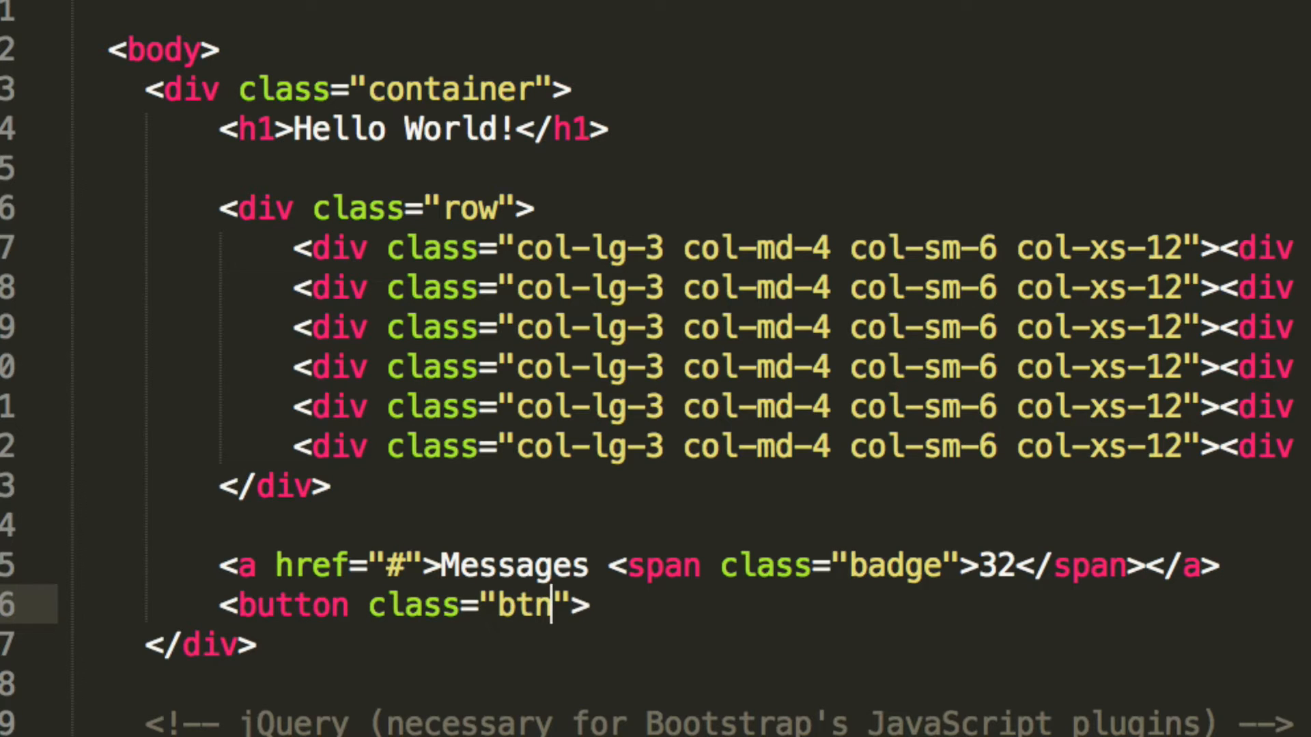
pyautogui.write('btn-primary')
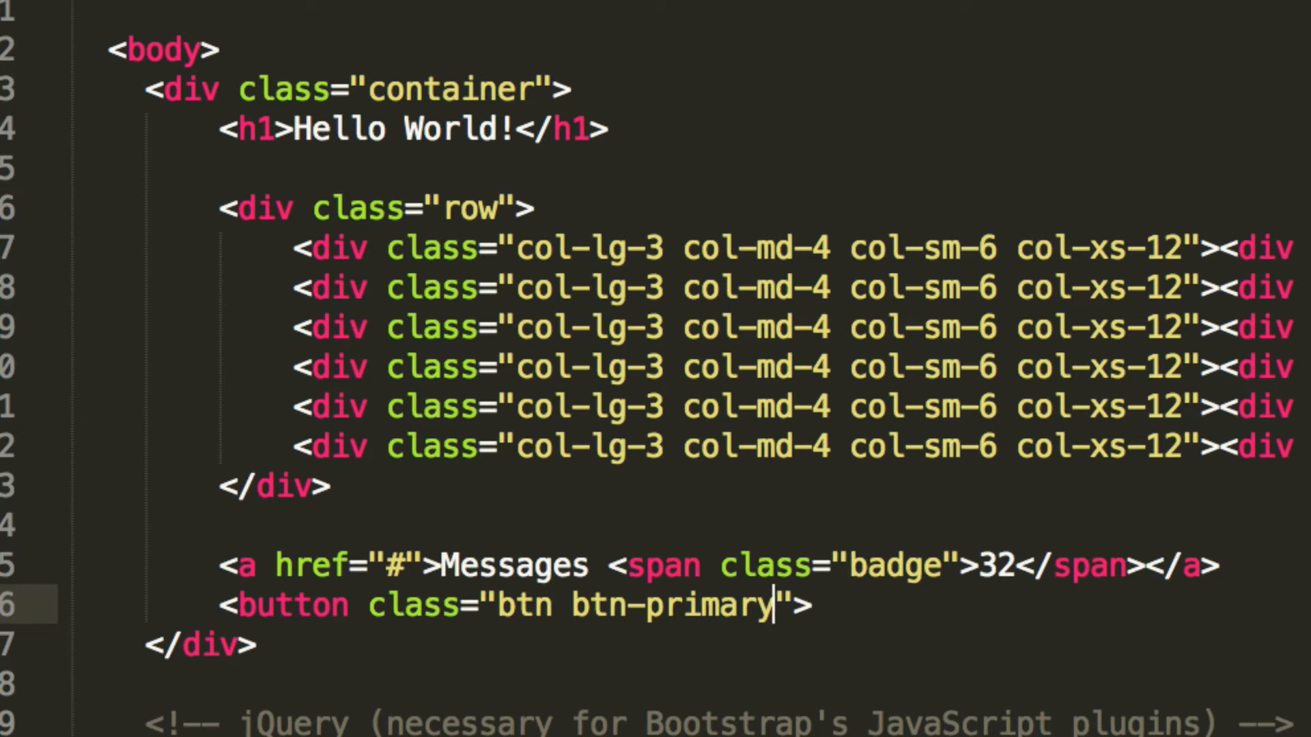
pyautogui.write('type=""')
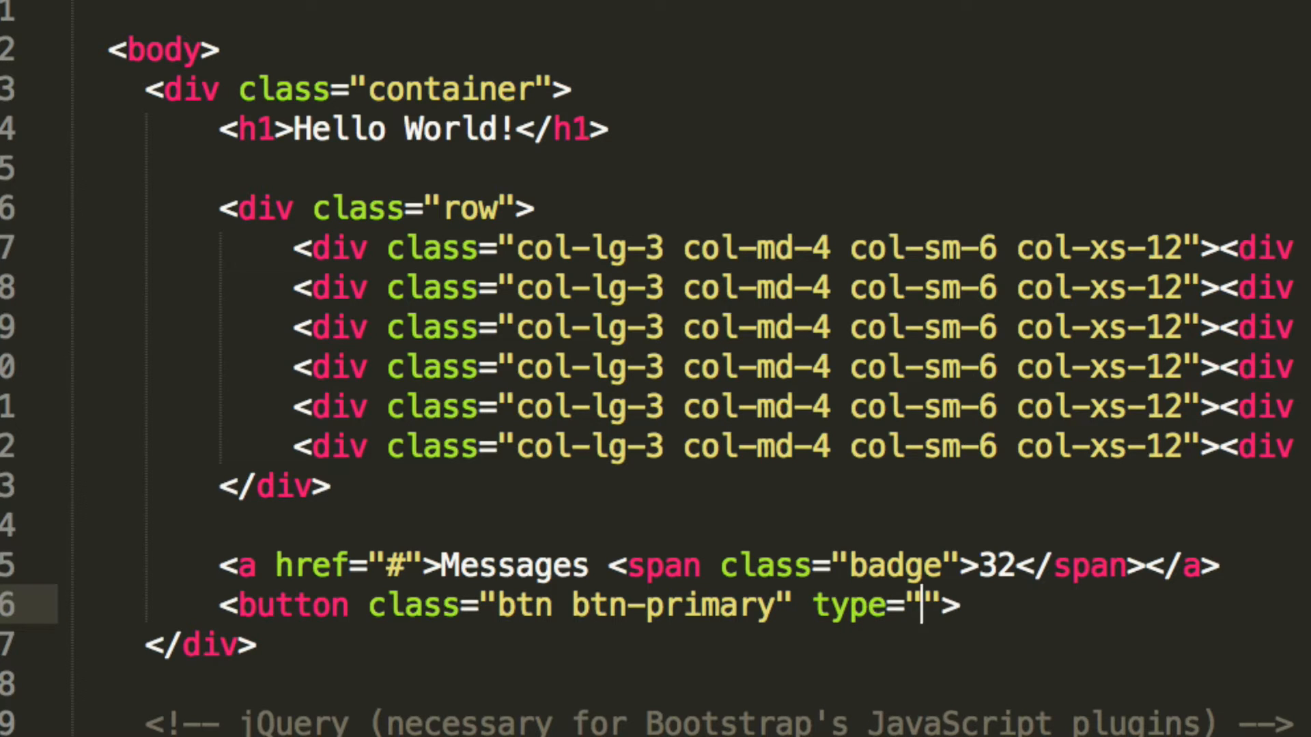
pyautogui.write('butto')
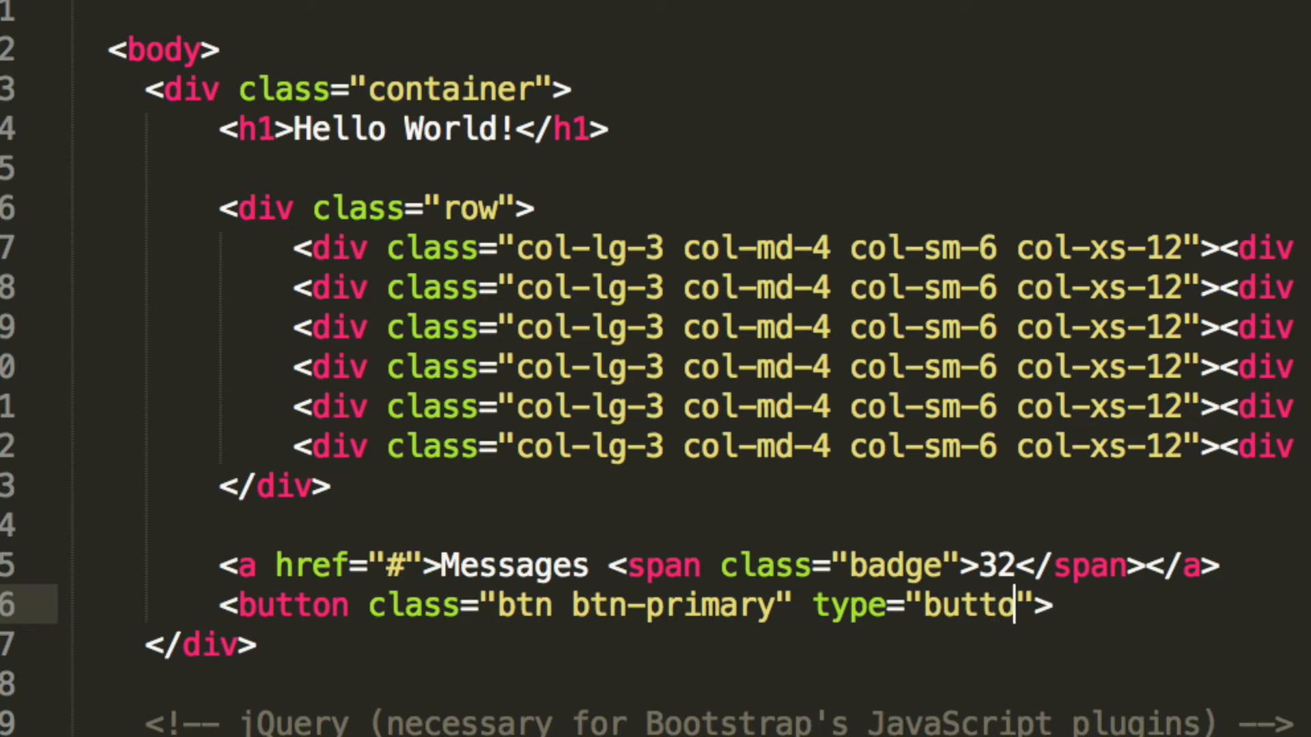
pyautogui.write('n>')
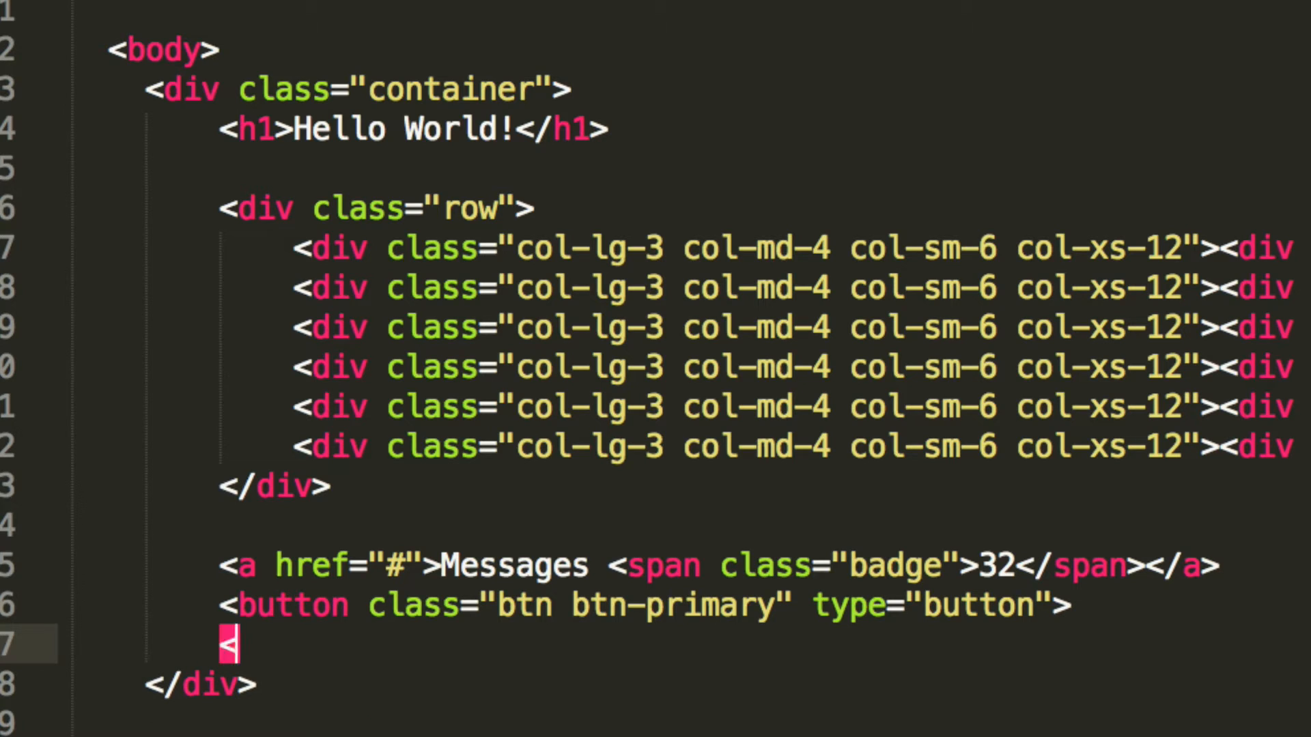
pyautogui.write('/button>')
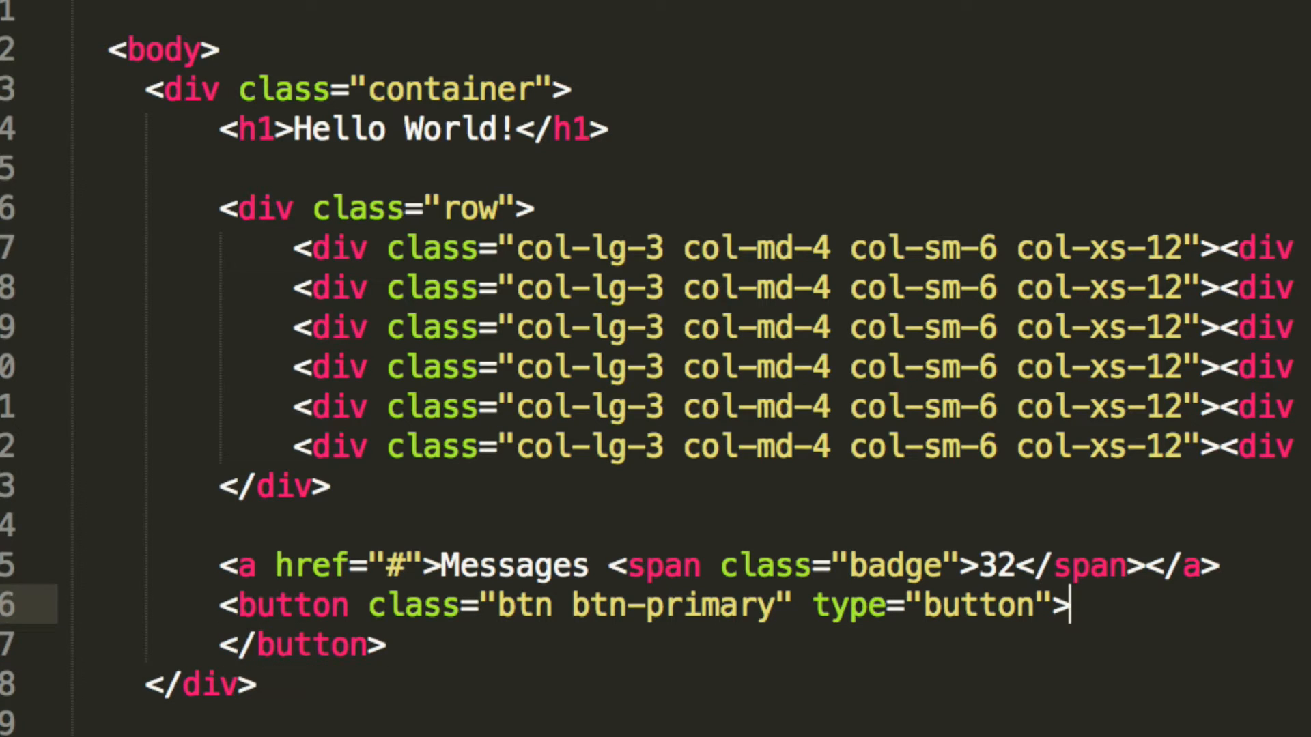
pyautogui.write('Email')
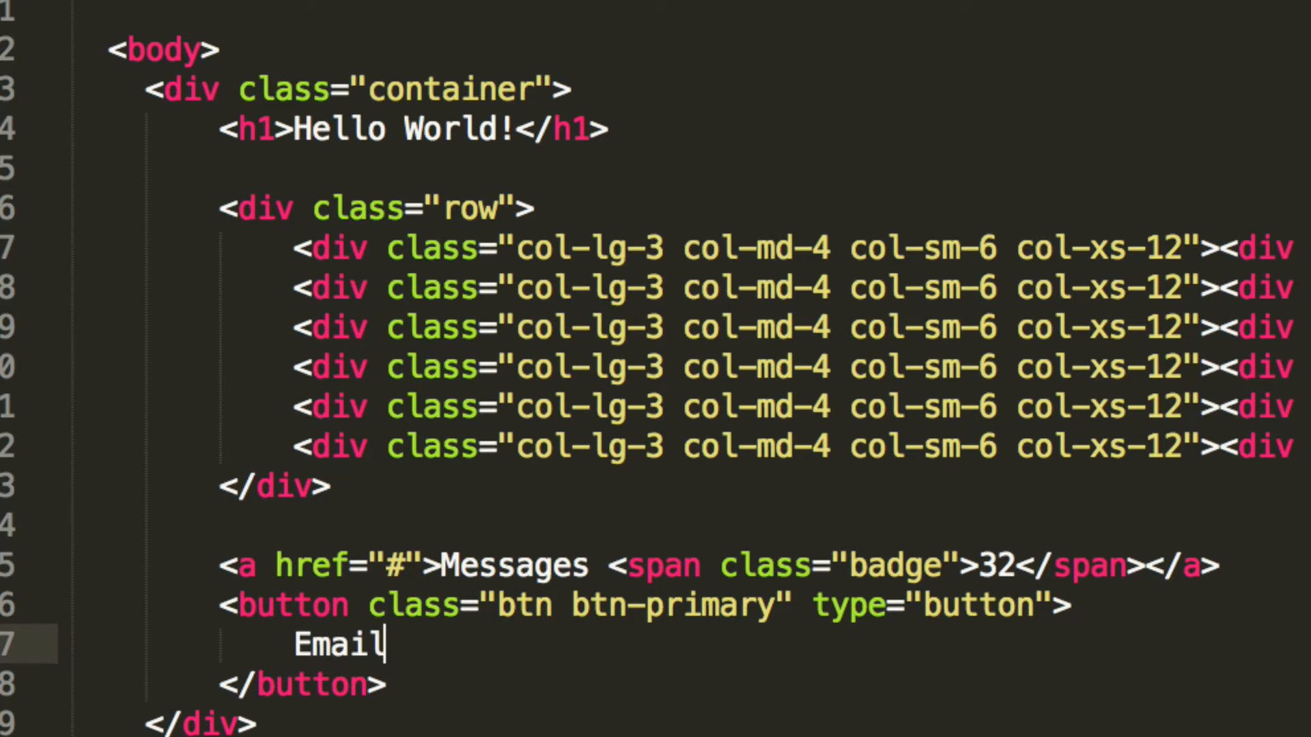
# Step: Nest a <span class="badge">28</span> inside the Email button
pyautogui.write('<span')
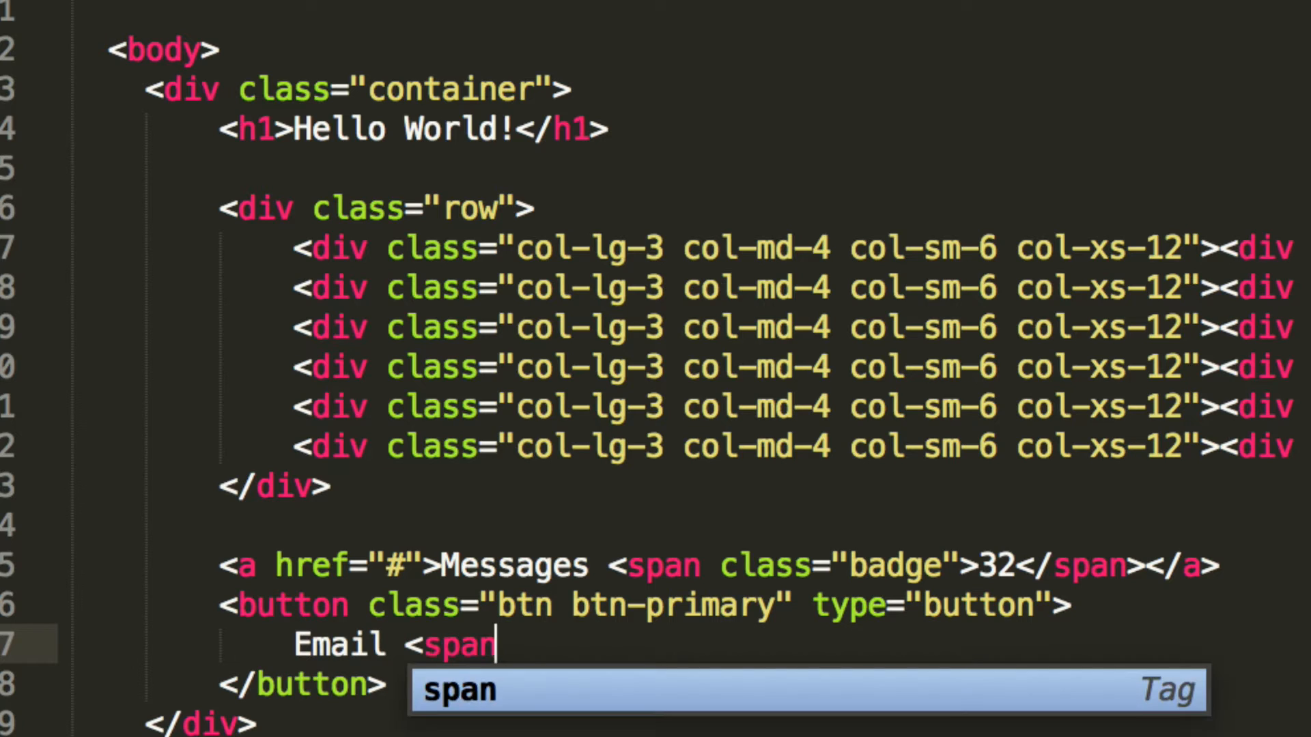
pyautogui.press('Tab')
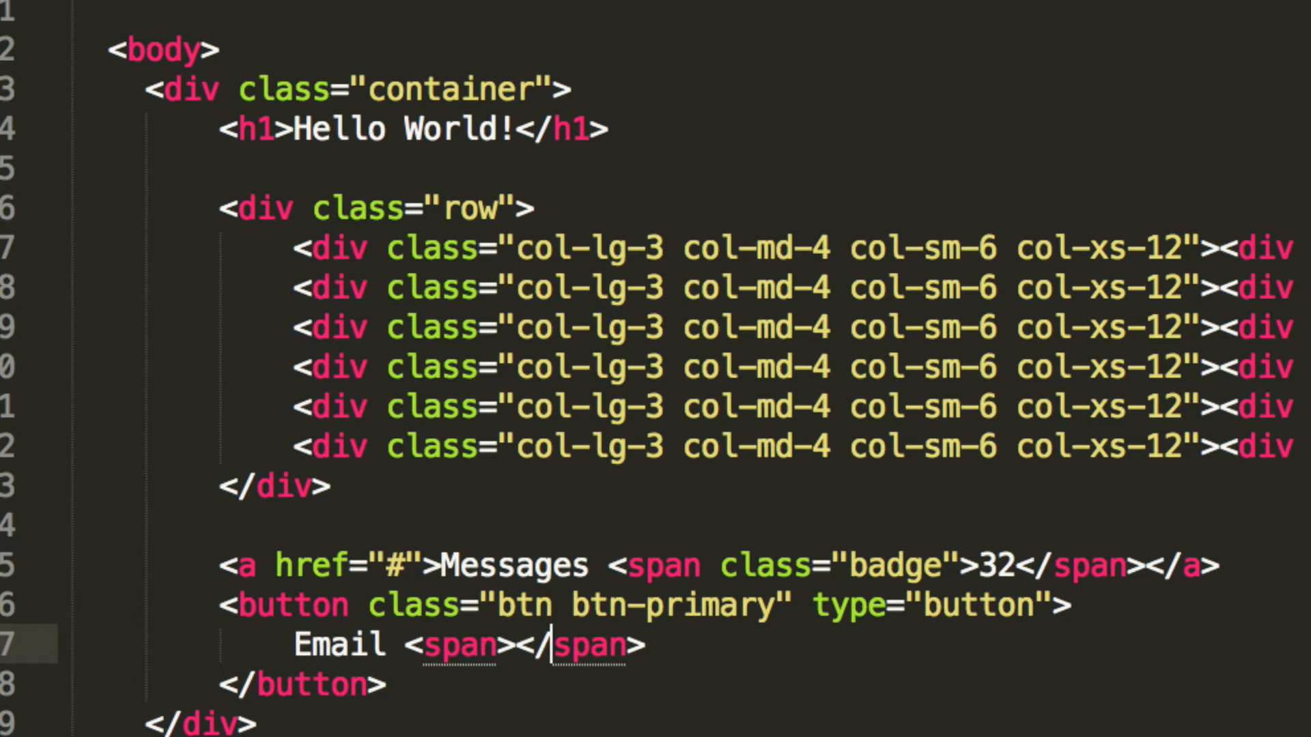
pyautogui.write('class=')
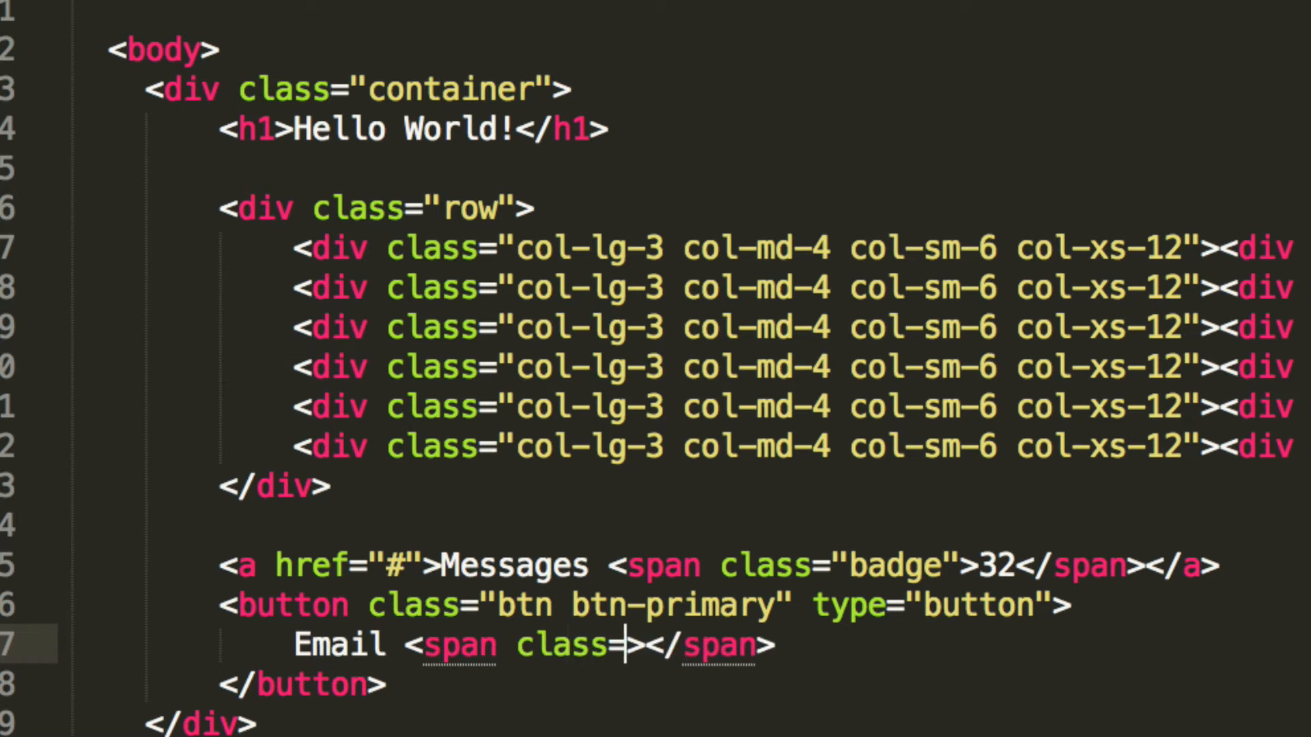
pyautogui.write('"badge"')
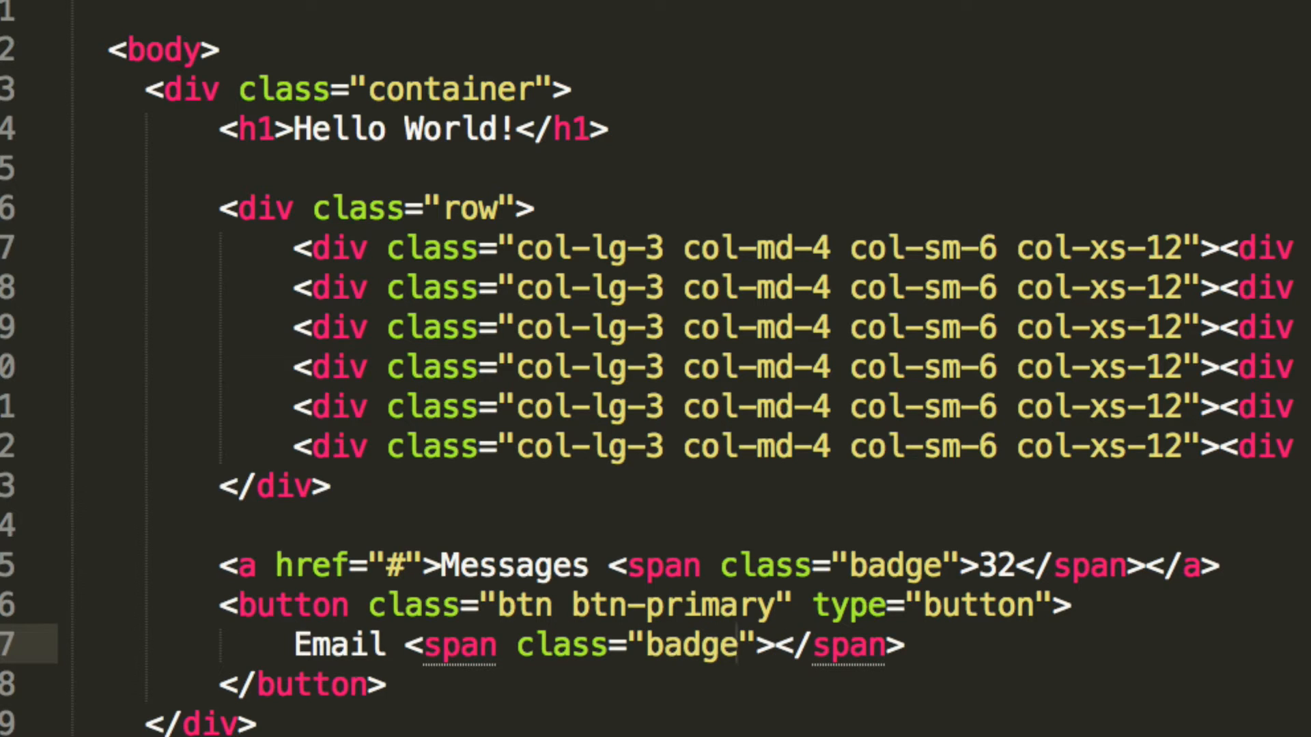
pyautogui.write('2')
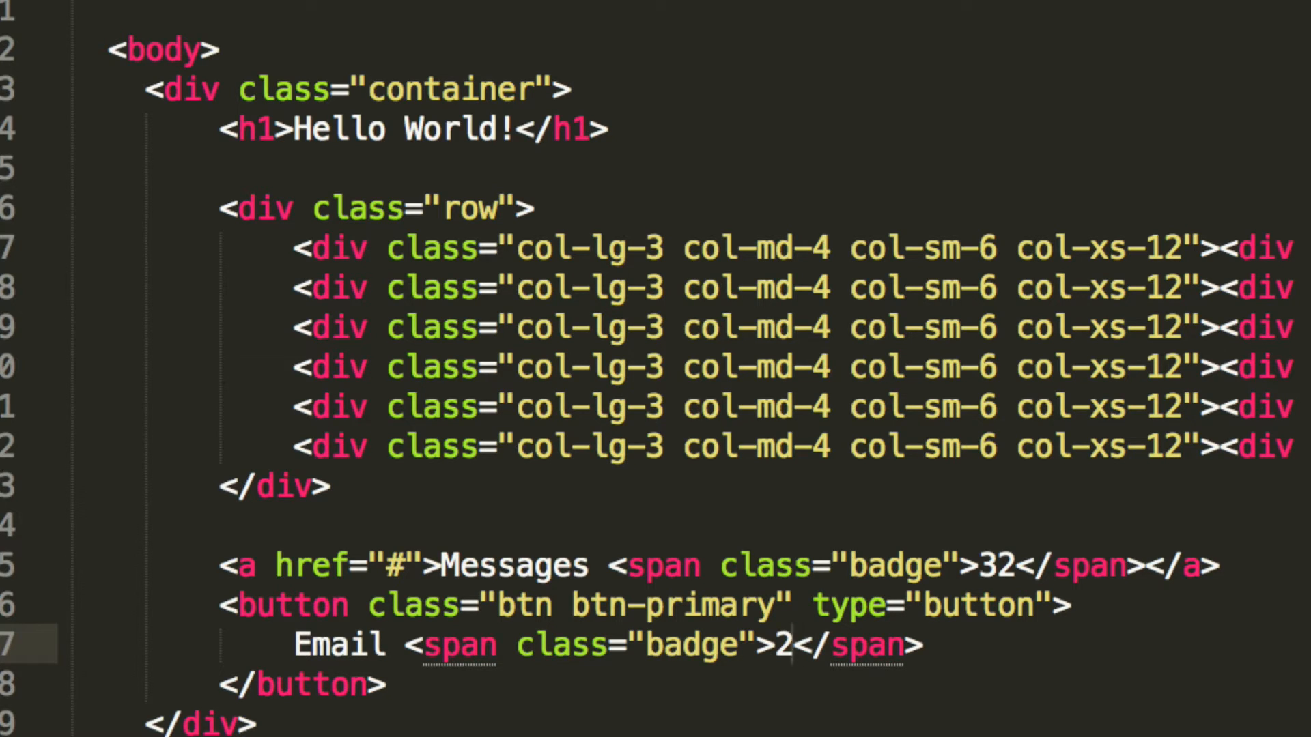
pyautogui.write('8')
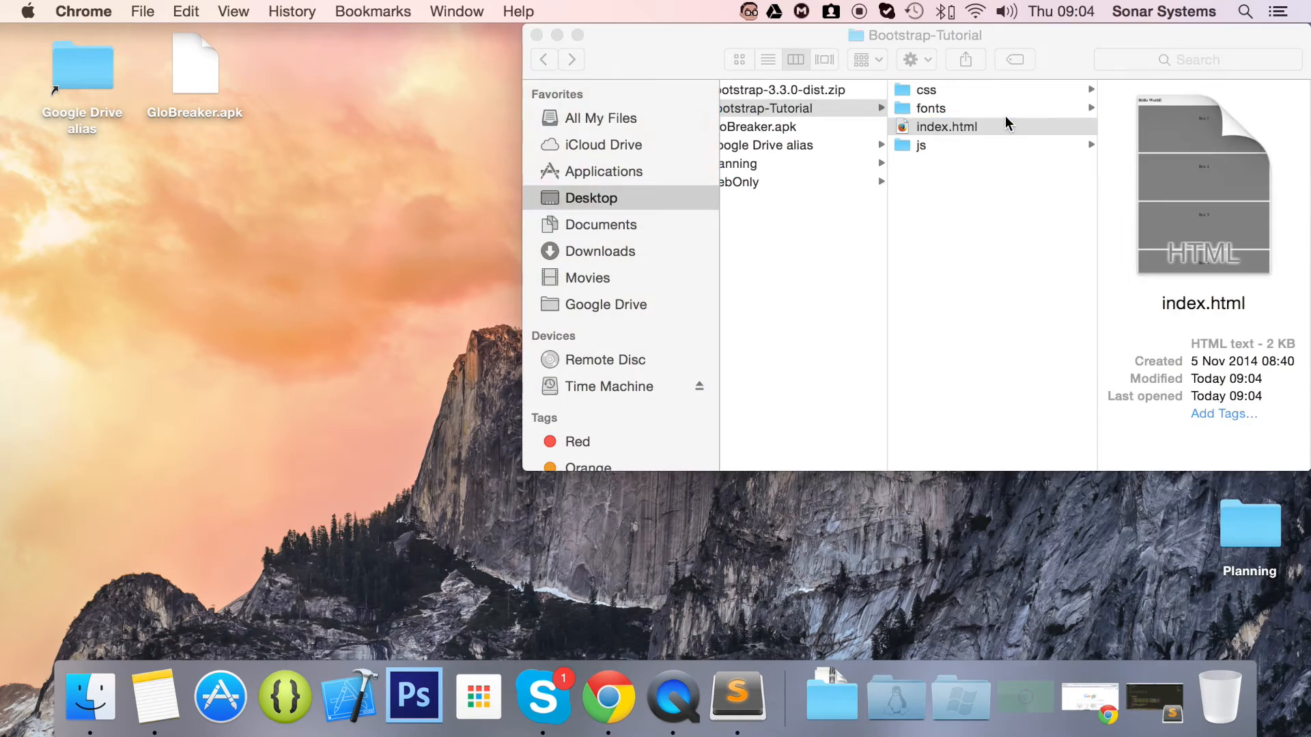
# Step: Open index.html in Chrome to see the Messages 32 badge and blue Email button
pyautogui.doubleClick(946, 125)
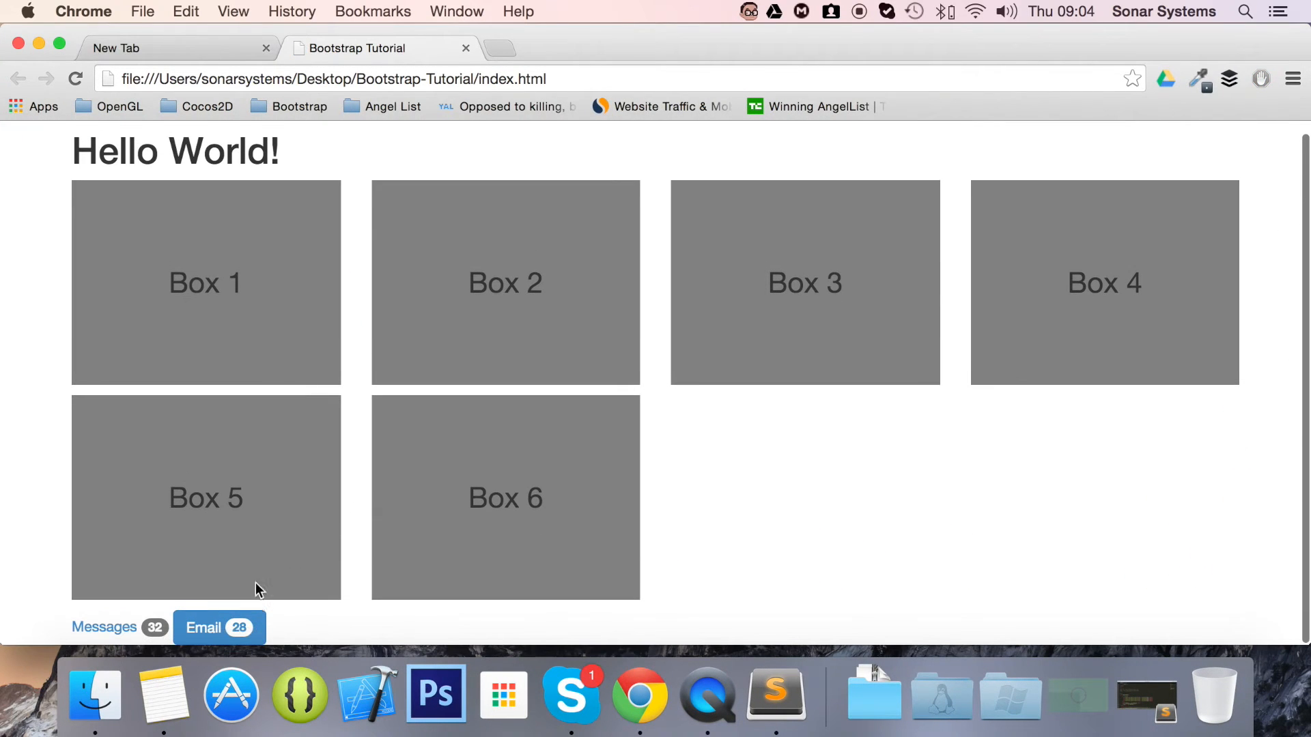
pyautogui.moveTo(217, 632)
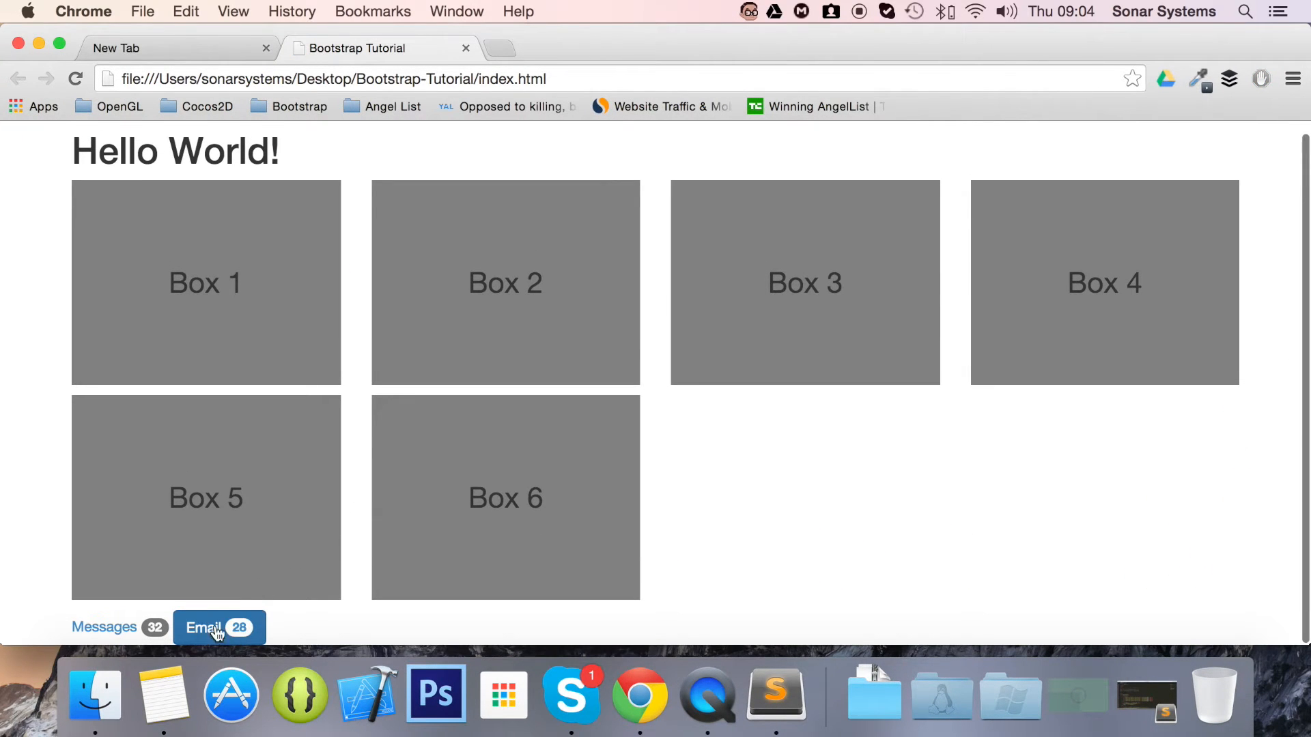
pyautogui.moveTo(103, 627)
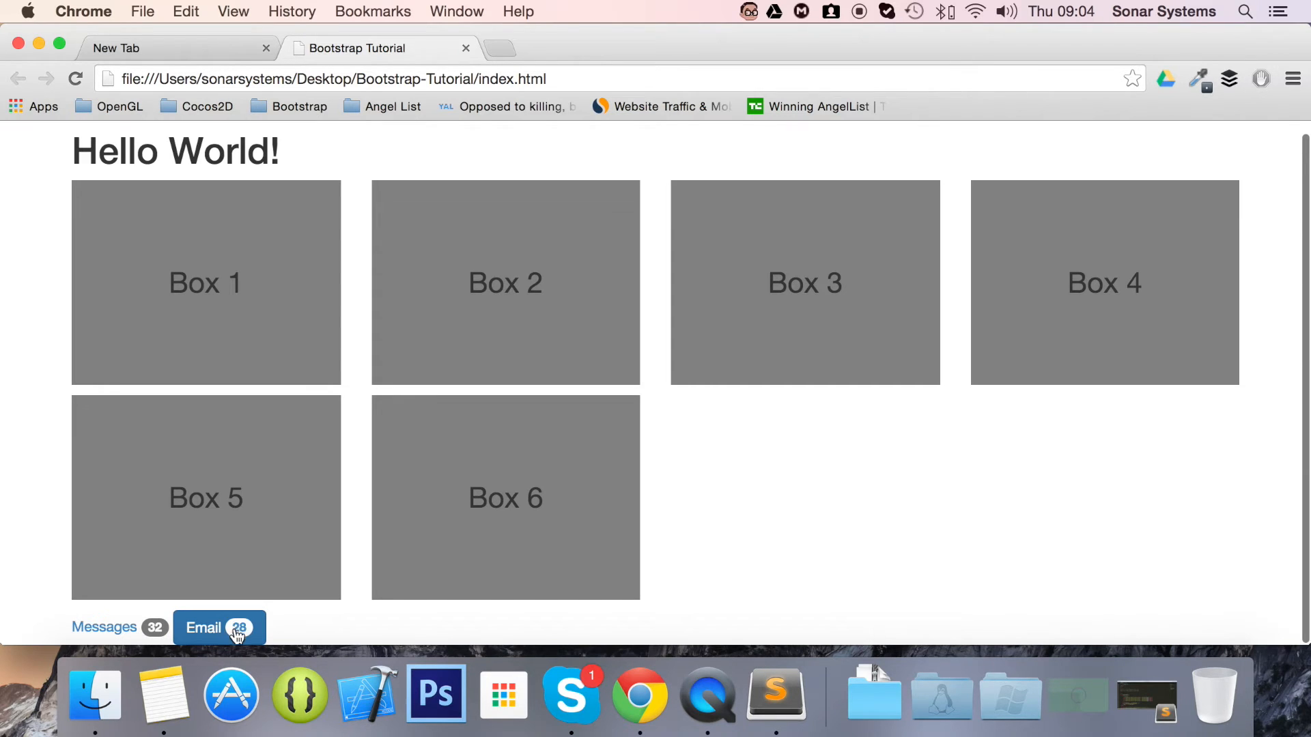
pyautogui.moveTo(293, 611)
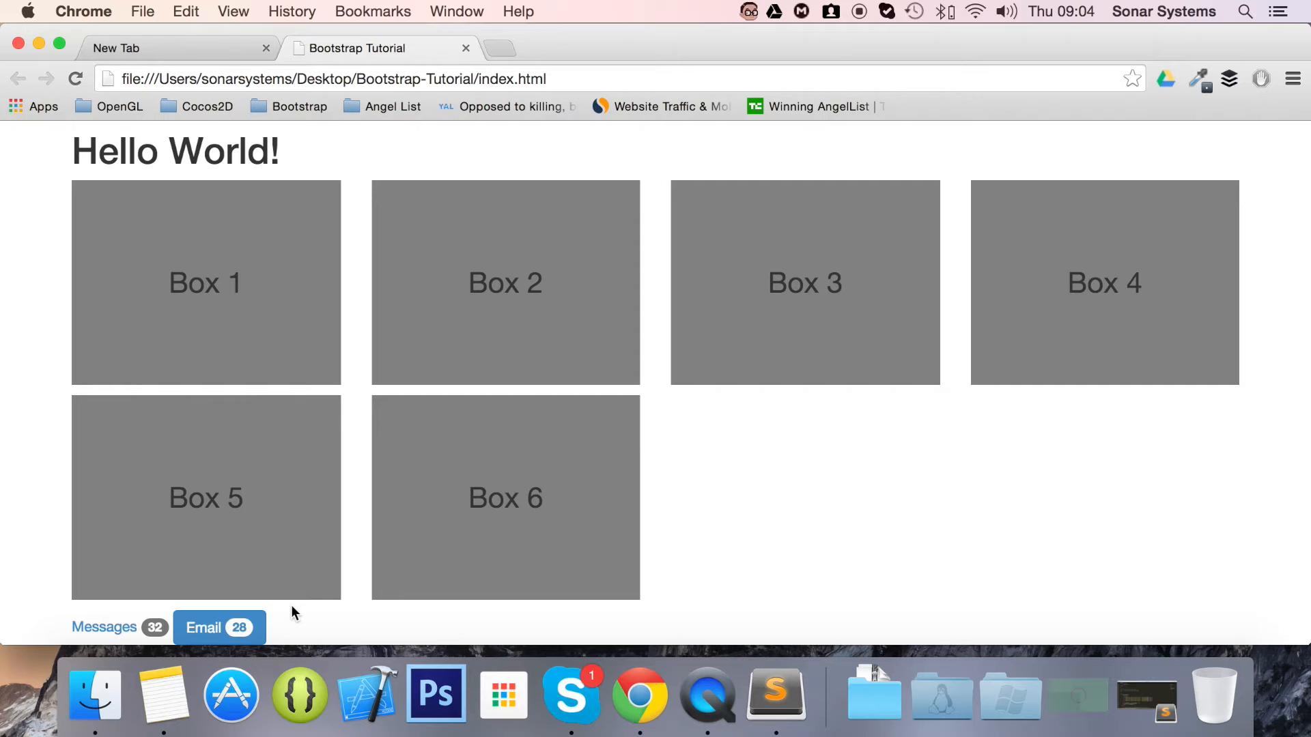
pyautogui.moveTo(54, 676)
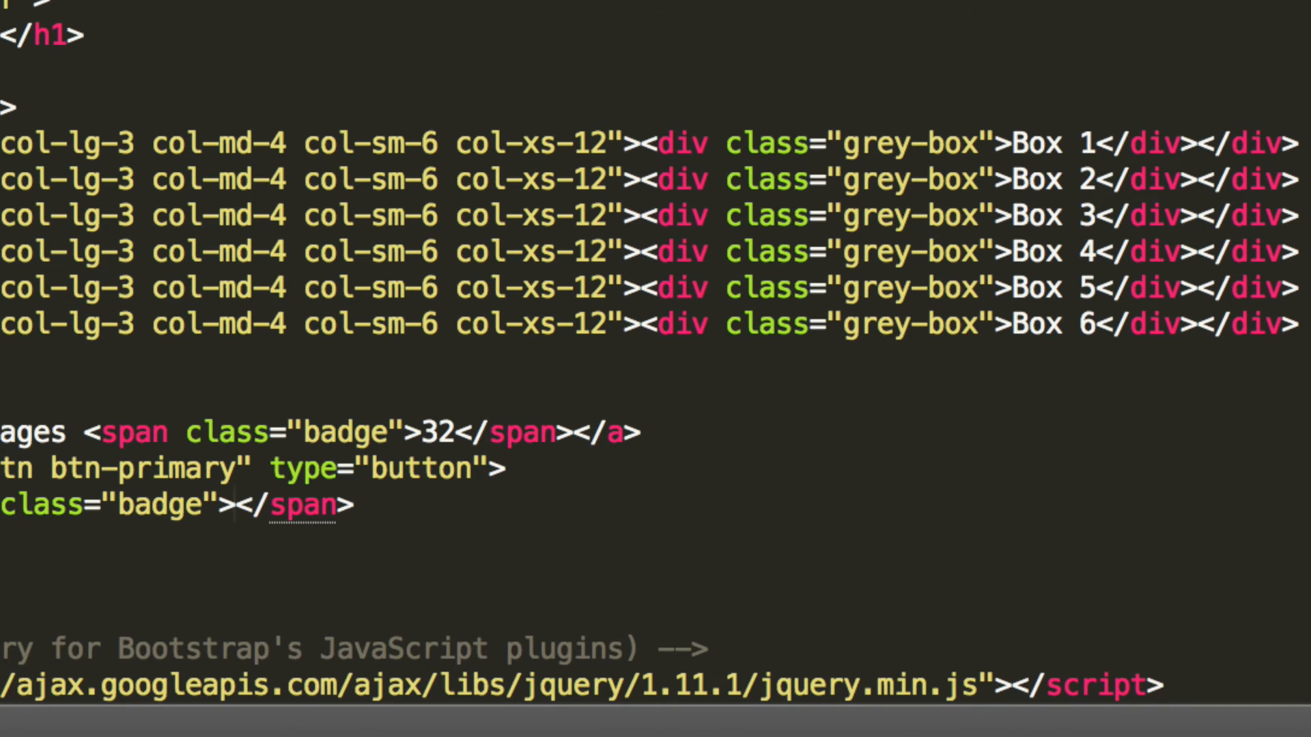
# Step: Select the 32 count inside the Messages badge span
pyautogui.doubleClick(434, 432)
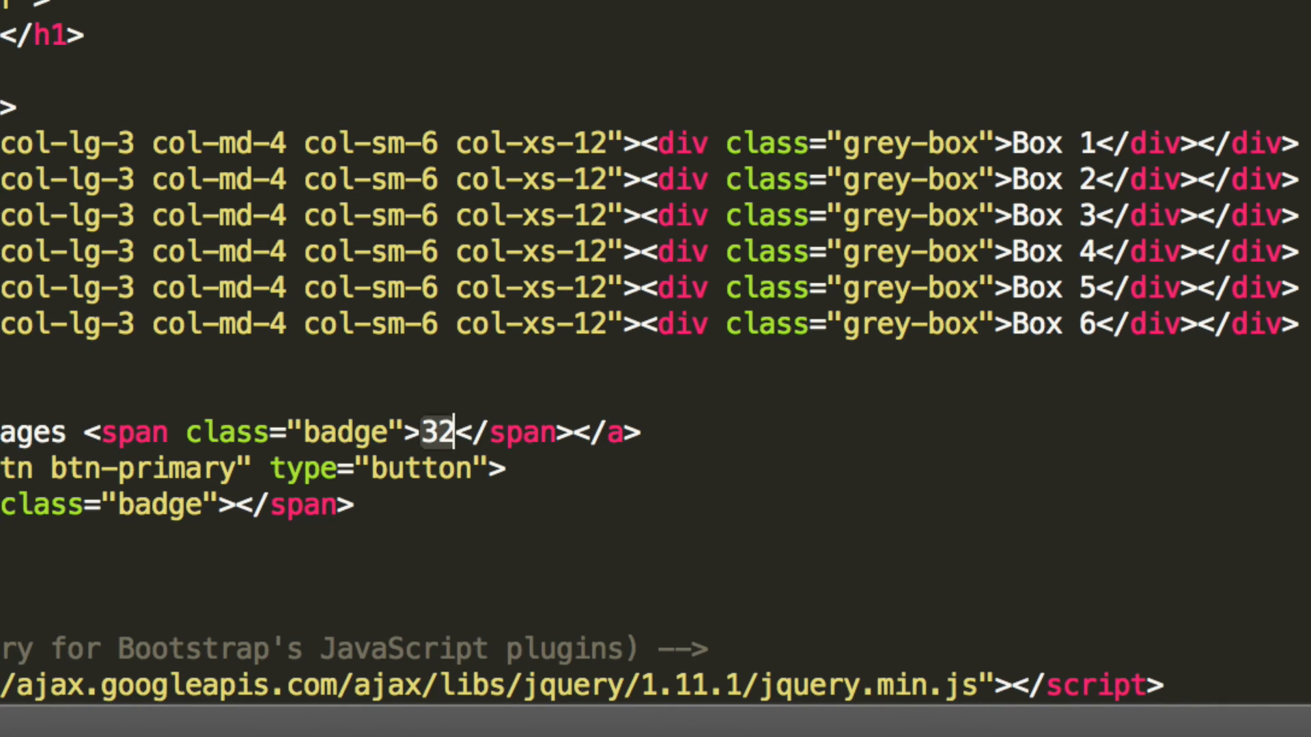